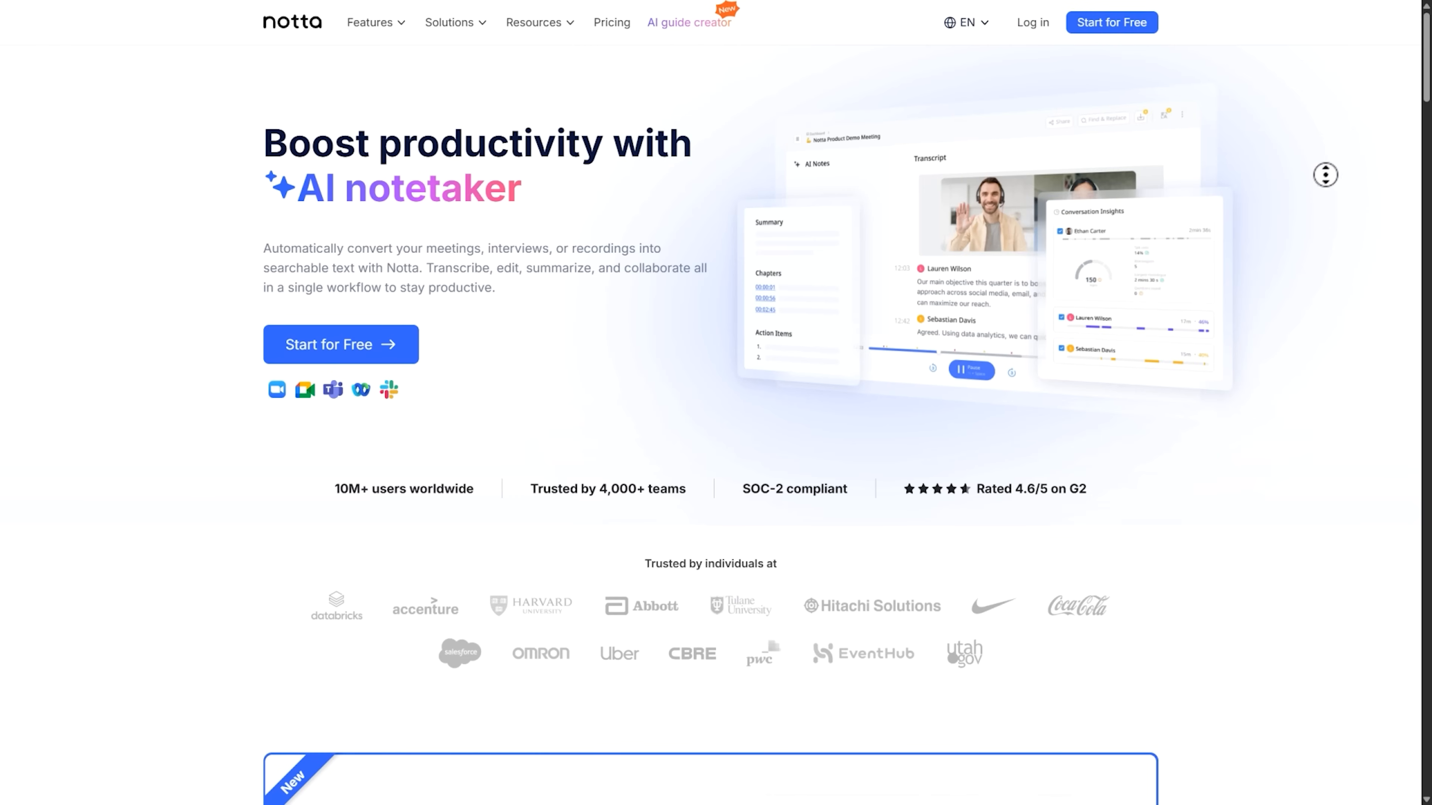
- Scroll down the Notta homepage toward the dashboard with the Meet and quick-guide recordings
scroll("down", 3)
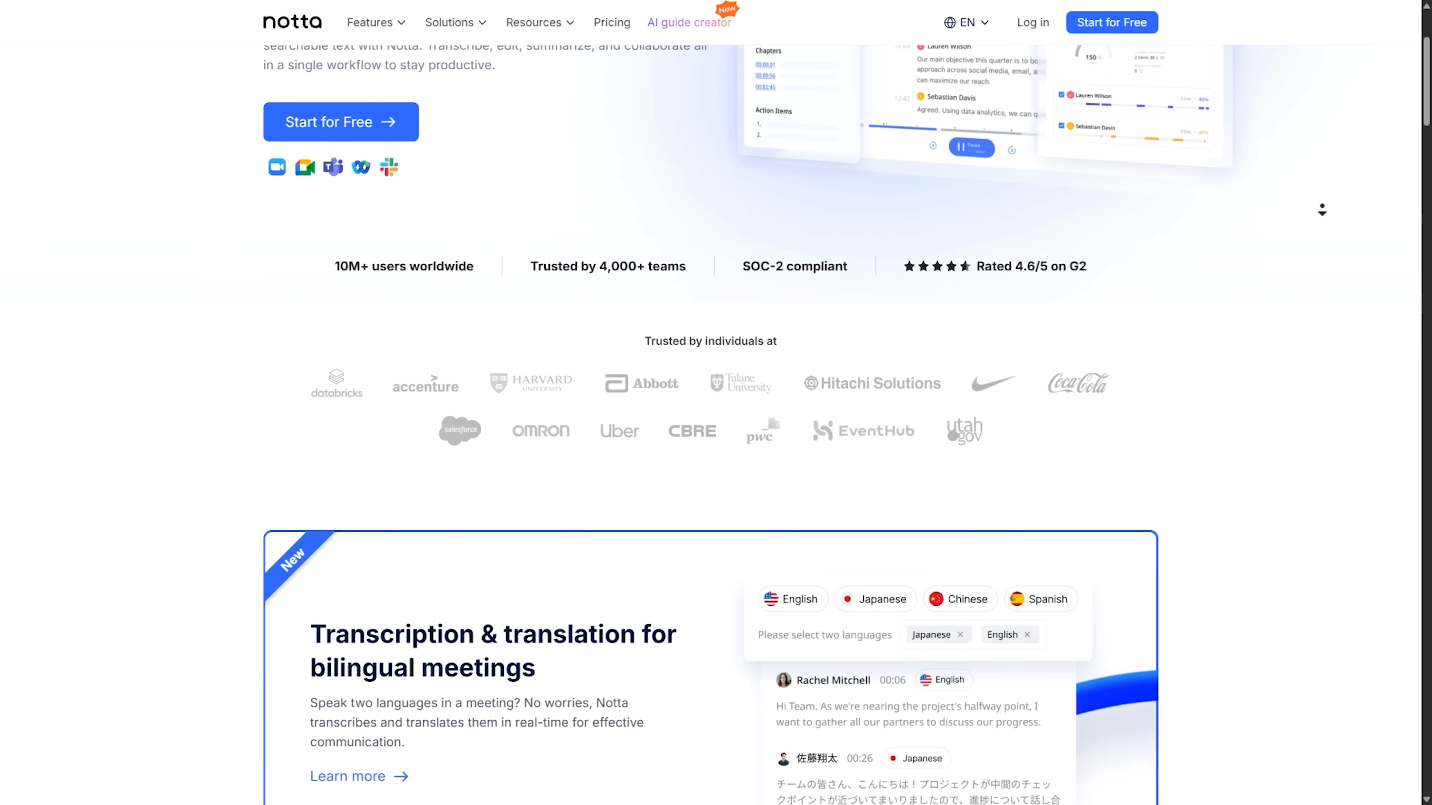
scroll("down", 3)
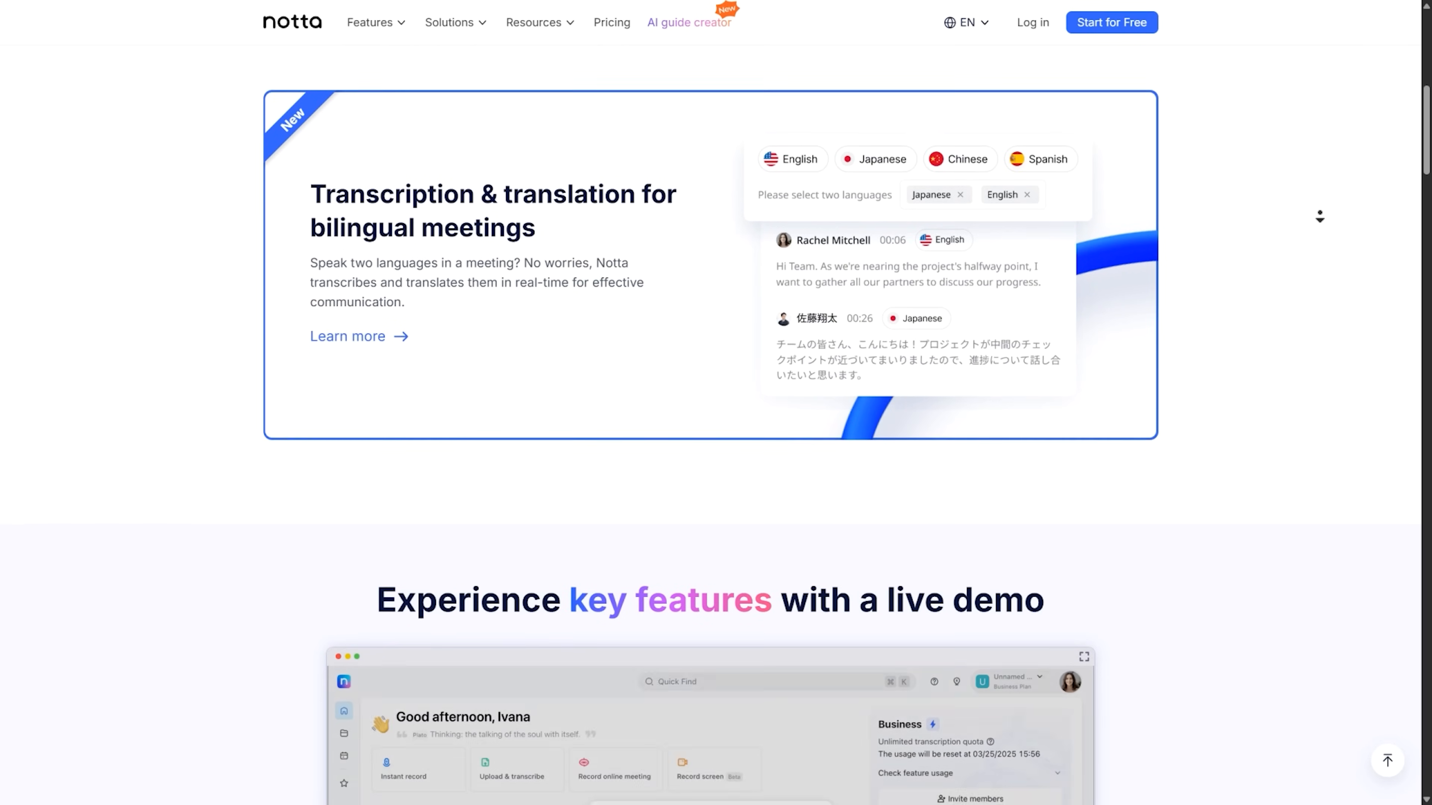
scroll("down", 3)
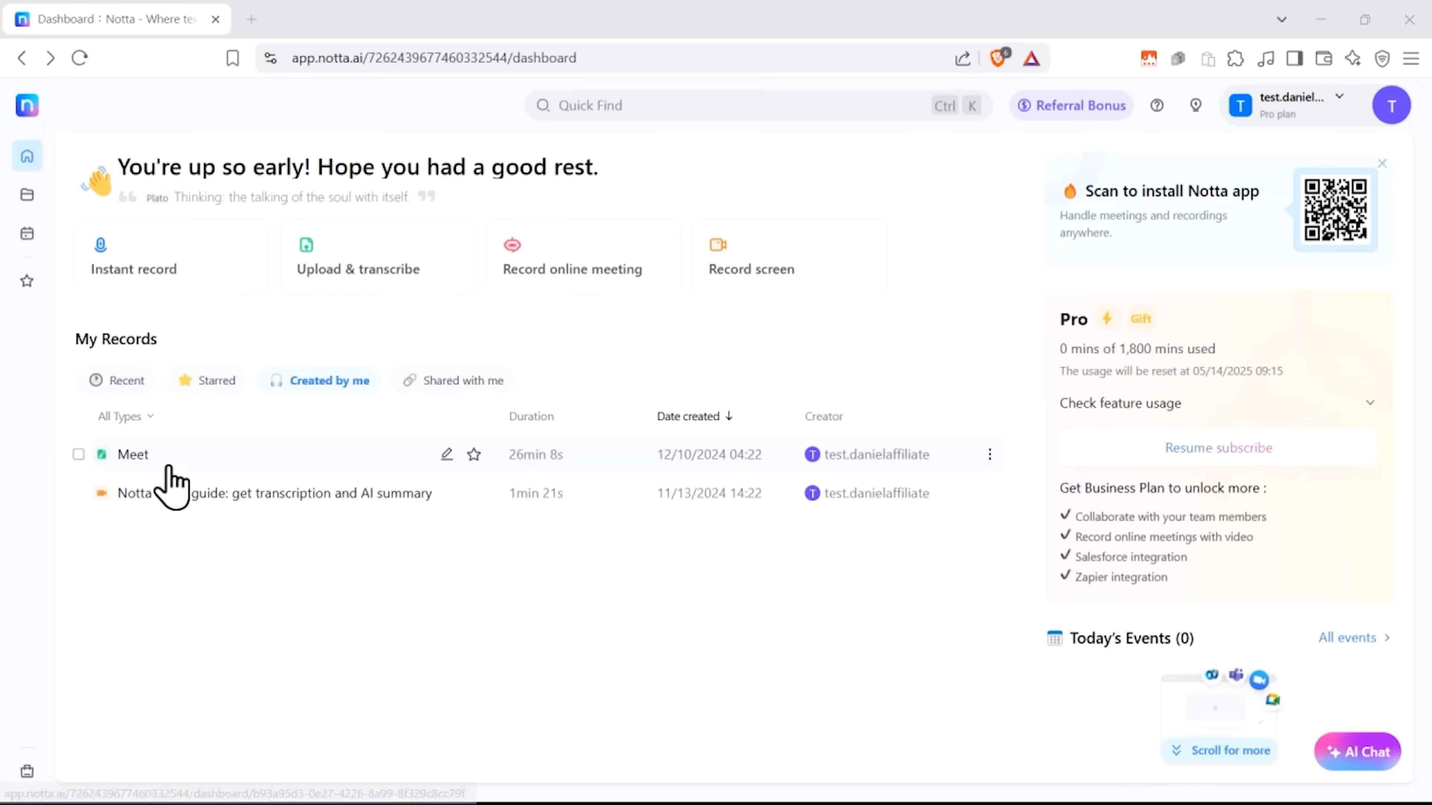
left_click(132, 454)
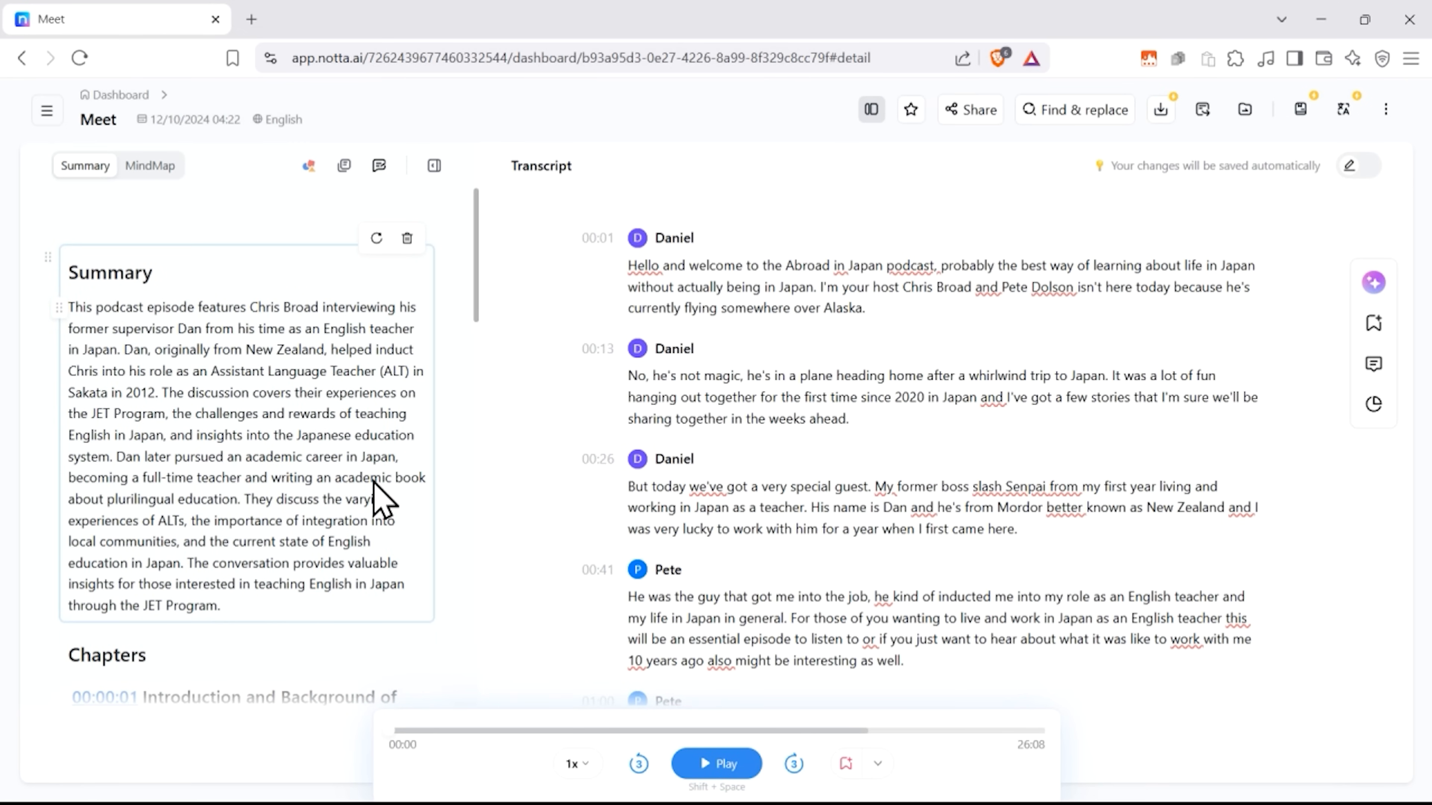
left_click(119, 94)
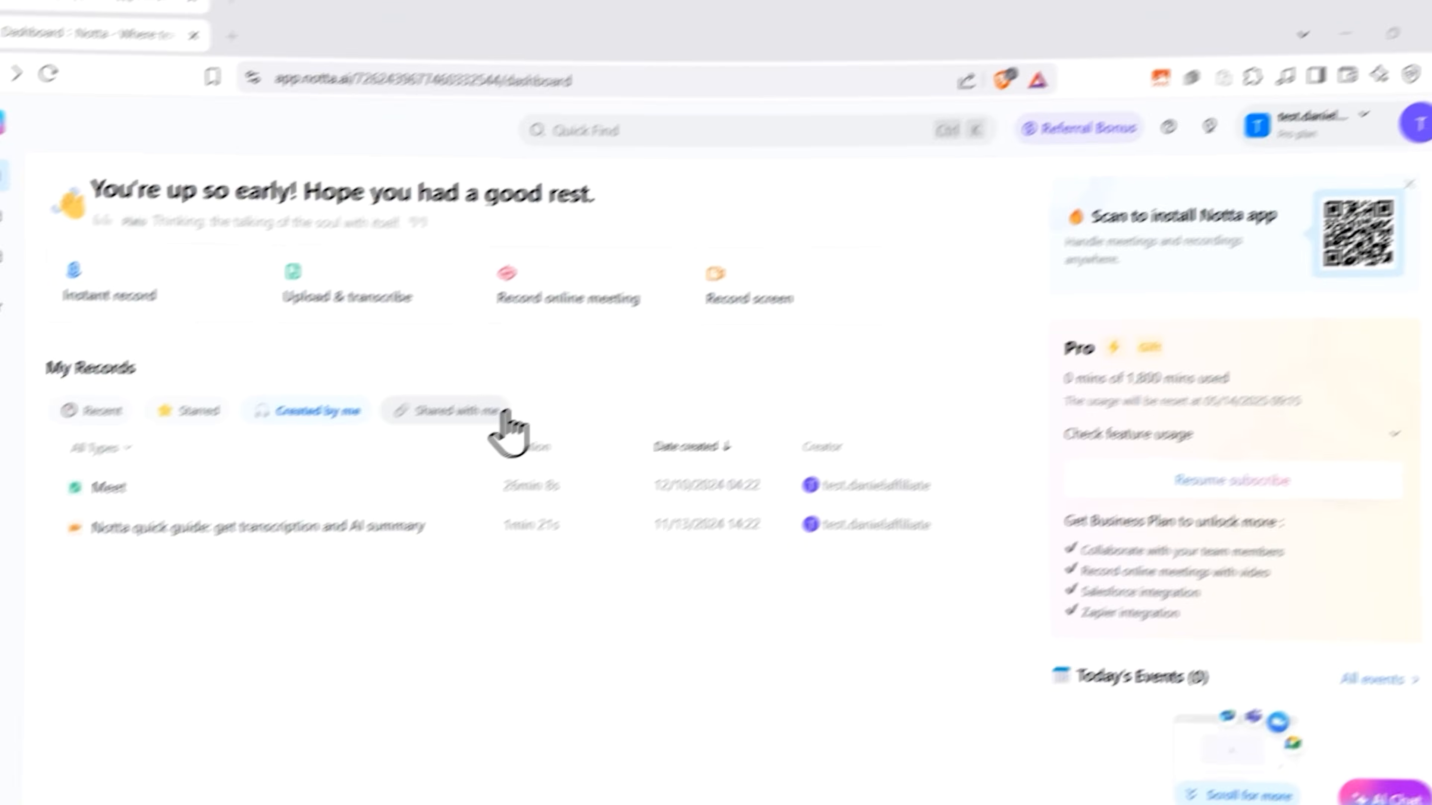
- Configure an online meeting recording with monolingual English transcription, then dismiss the setup
left_click(567, 283)
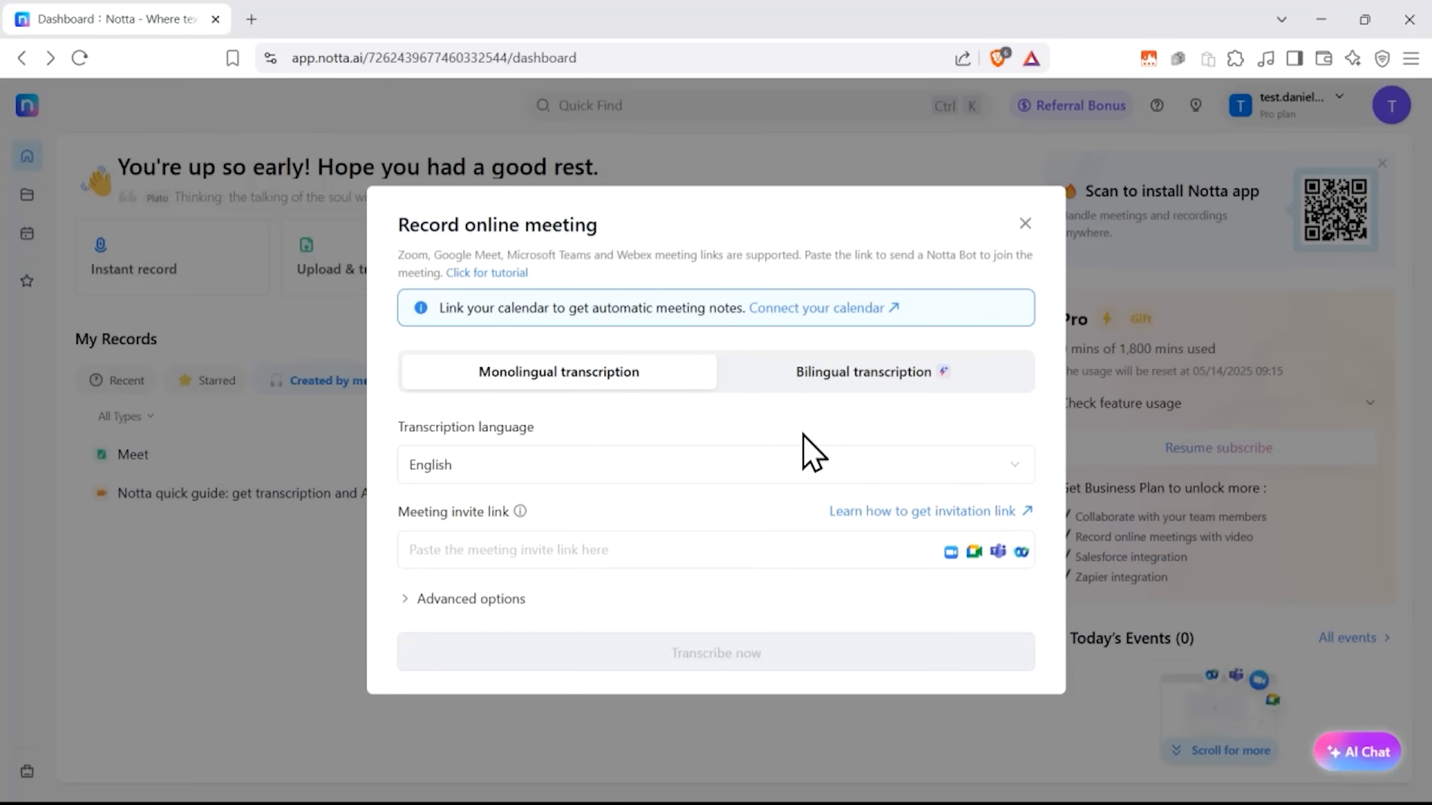
left_click(863, 371)
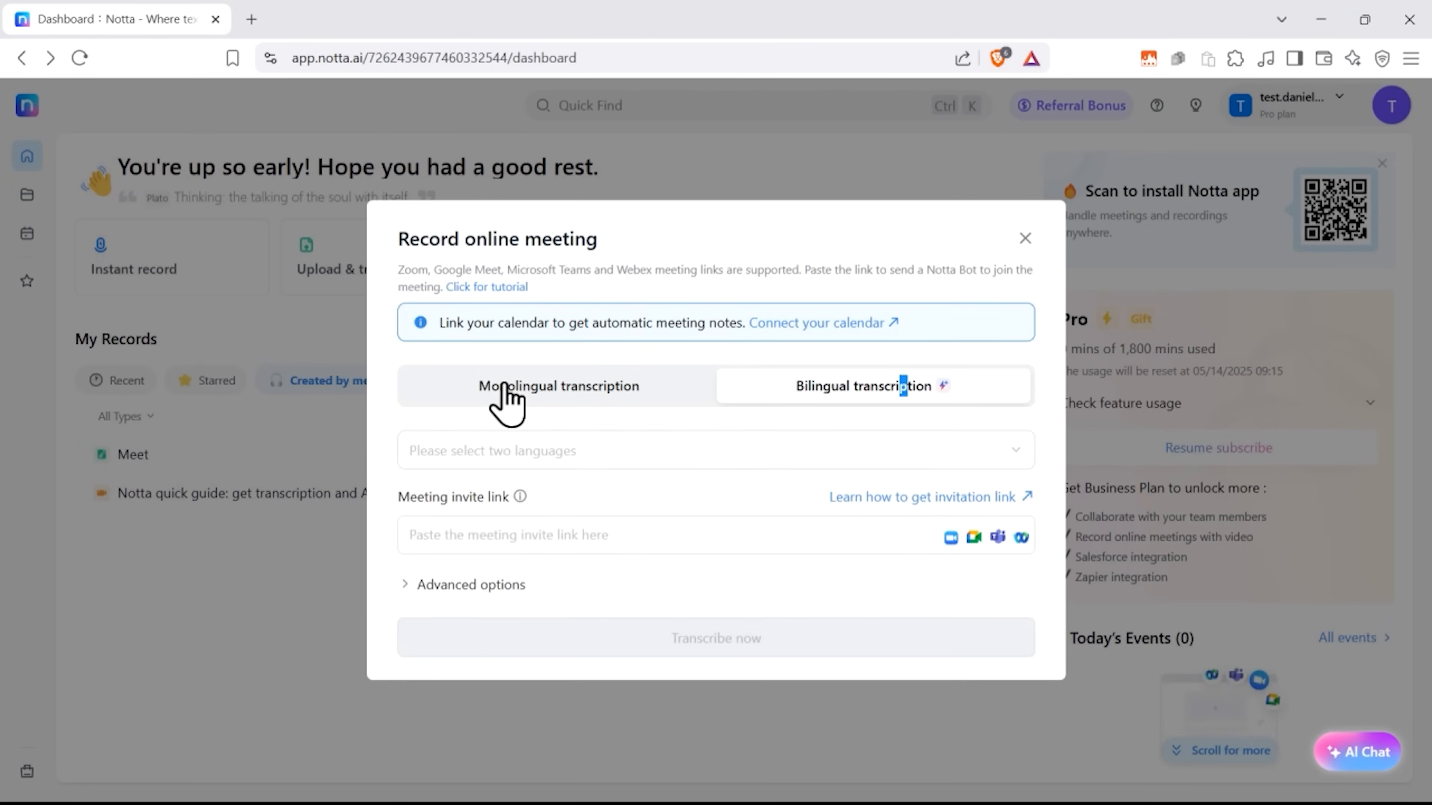
left_click(557, 386)
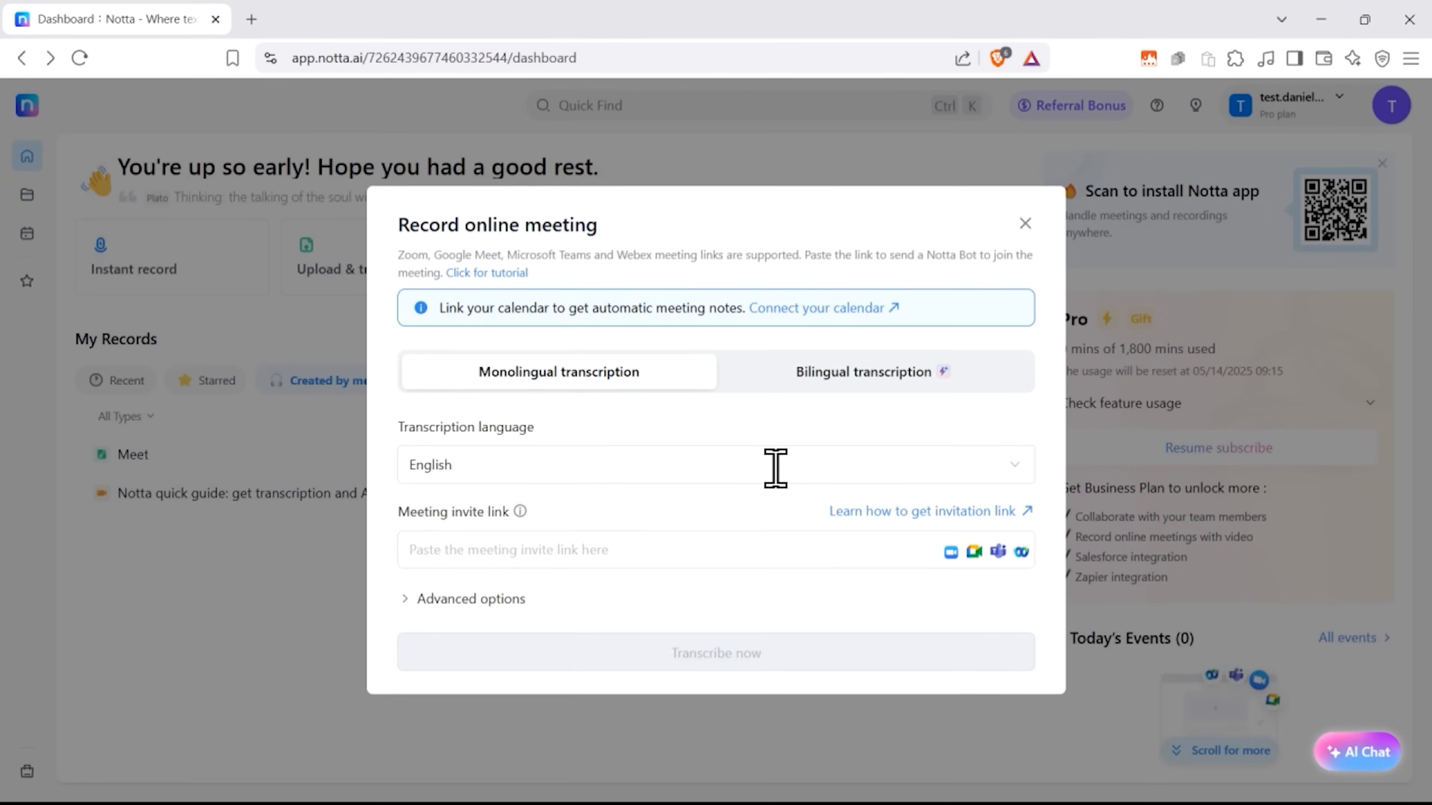
left_click(715, 464)
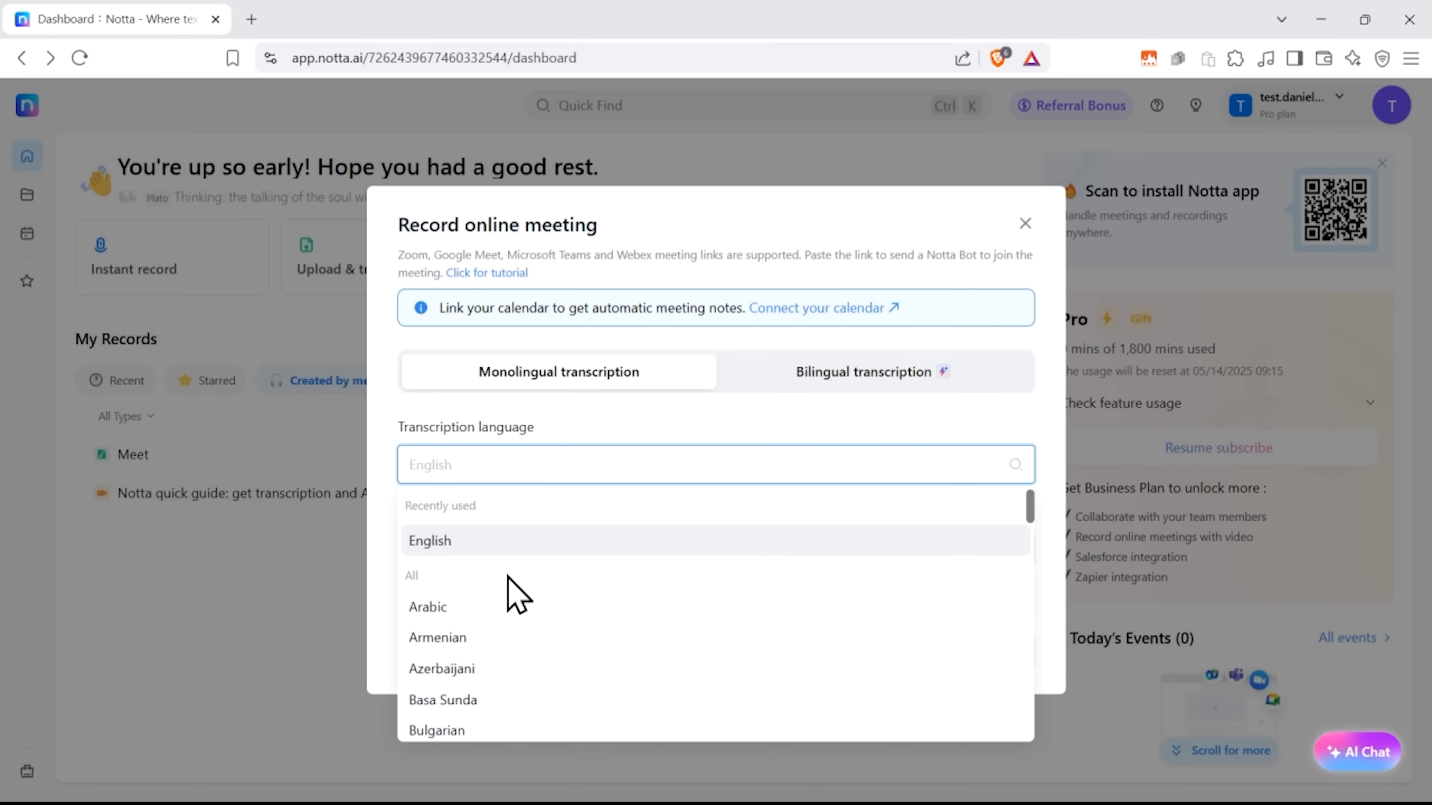
left_click(430, 540)
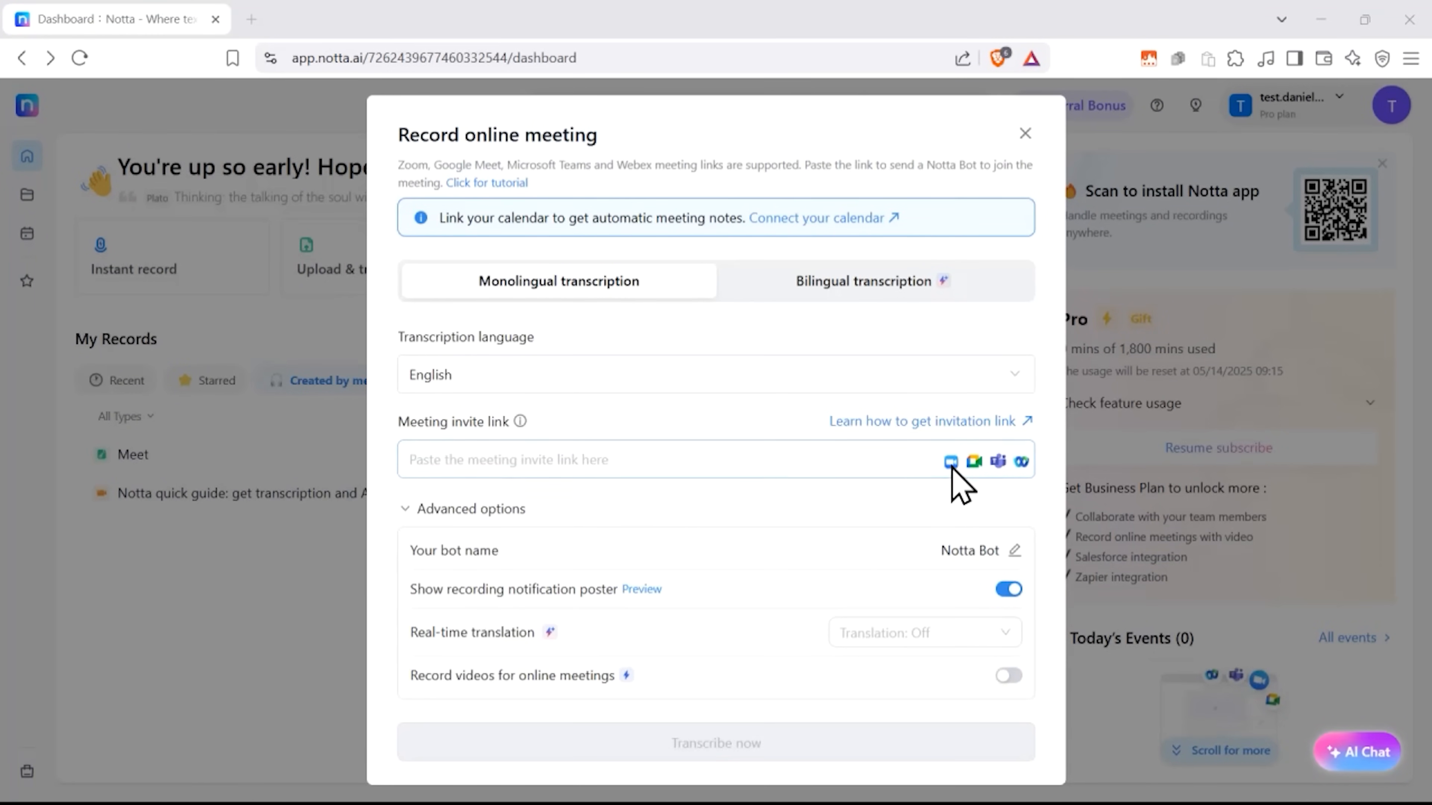
mouse_move(1018, 484)
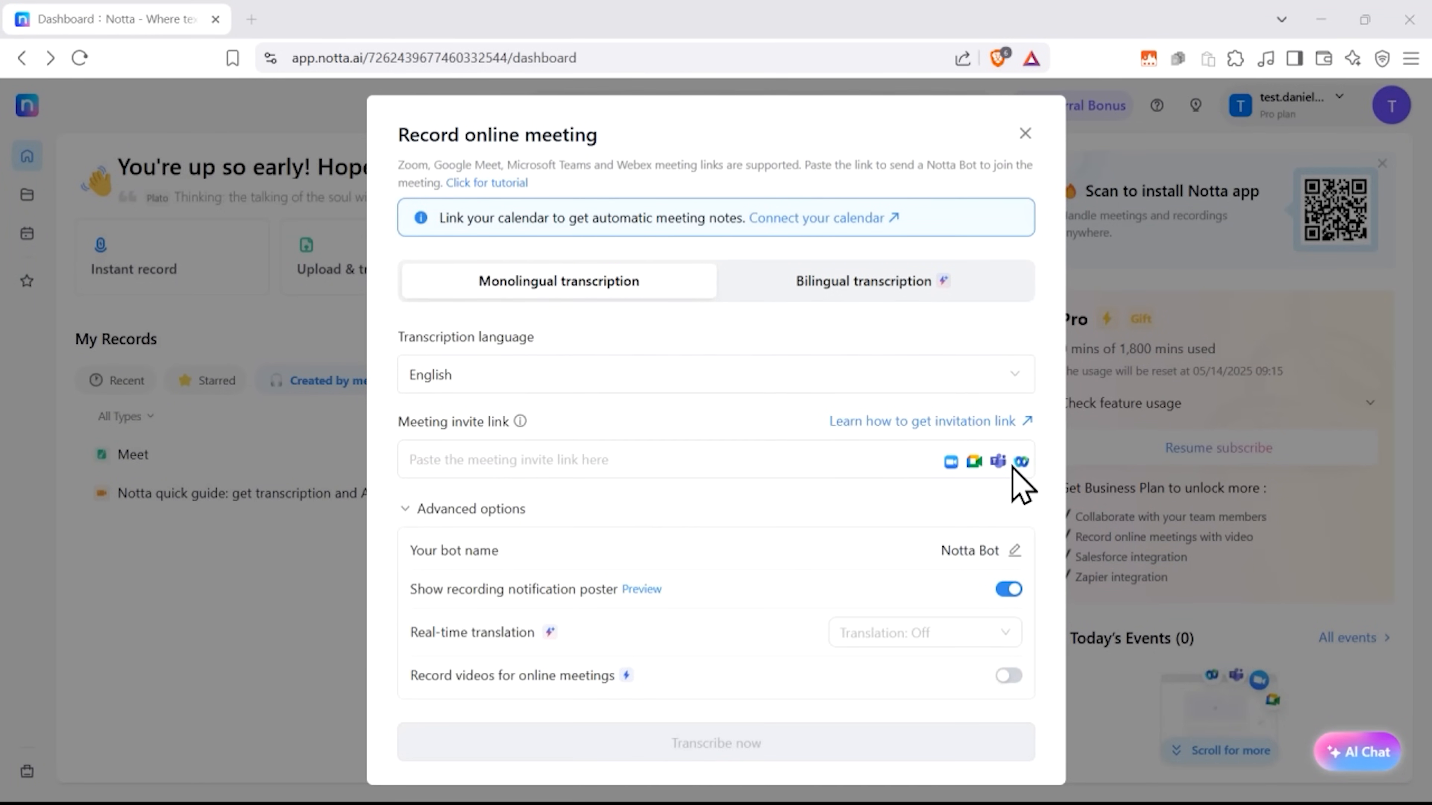
mouse_move(1020, 499)
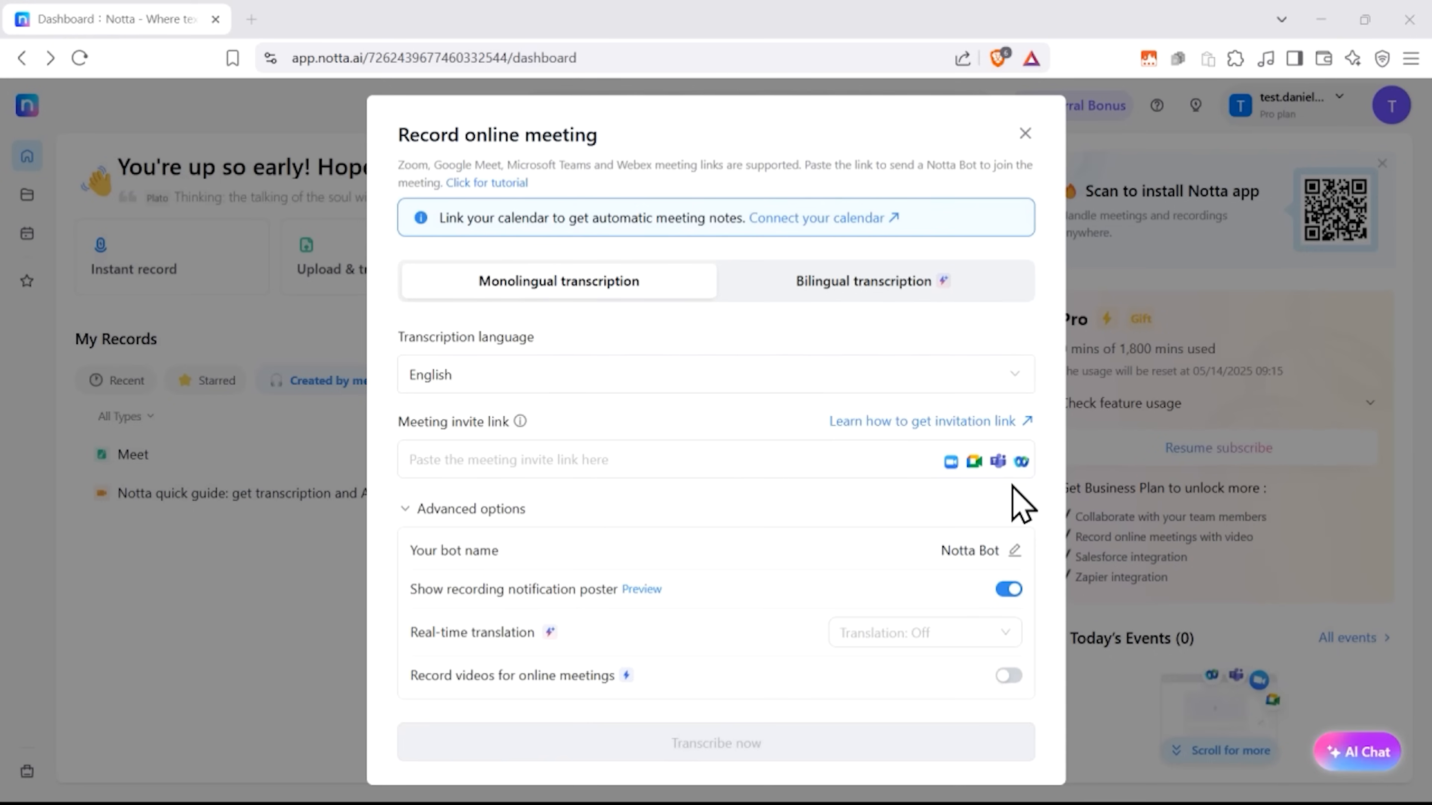
mouse_move(927, 516)
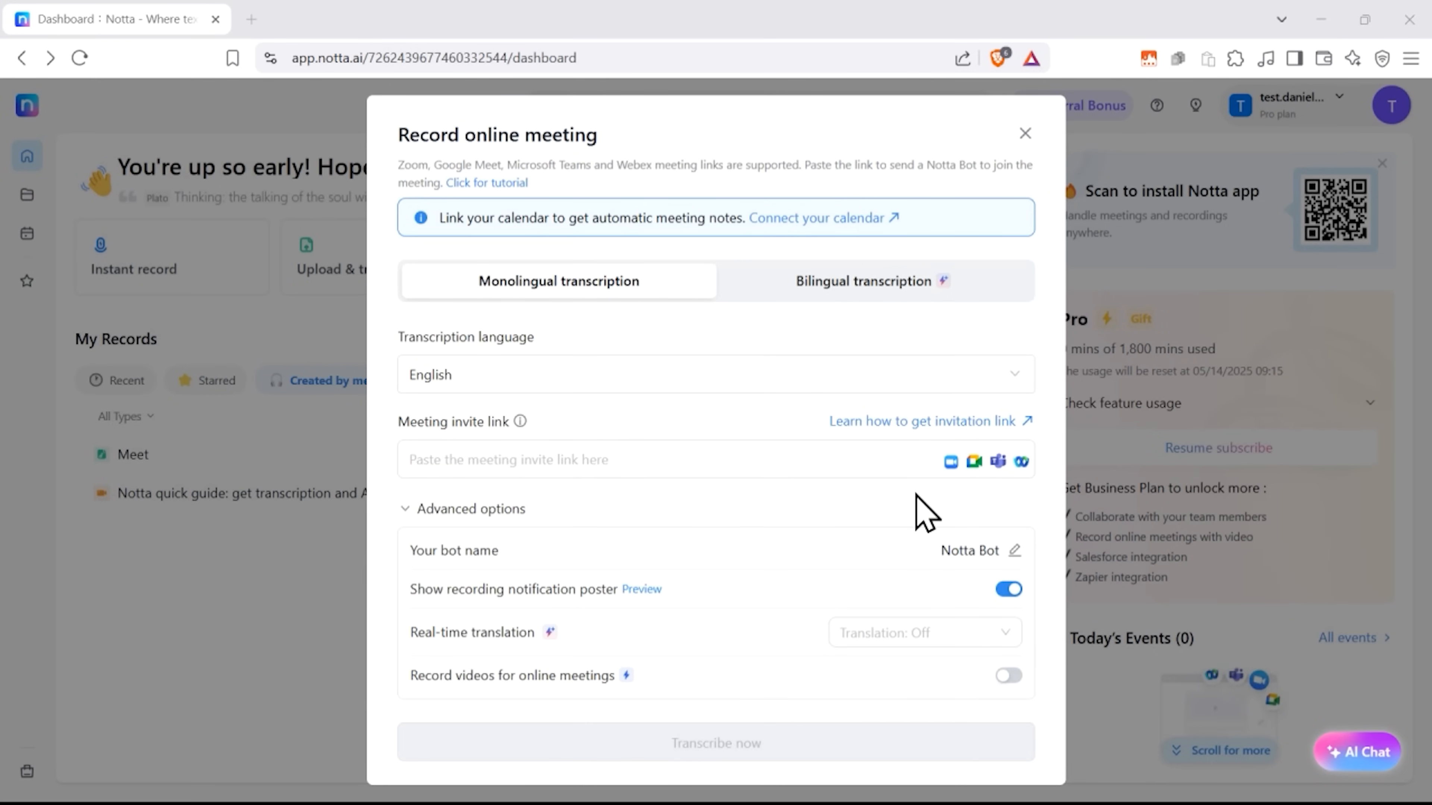
left_click(1025, 133)
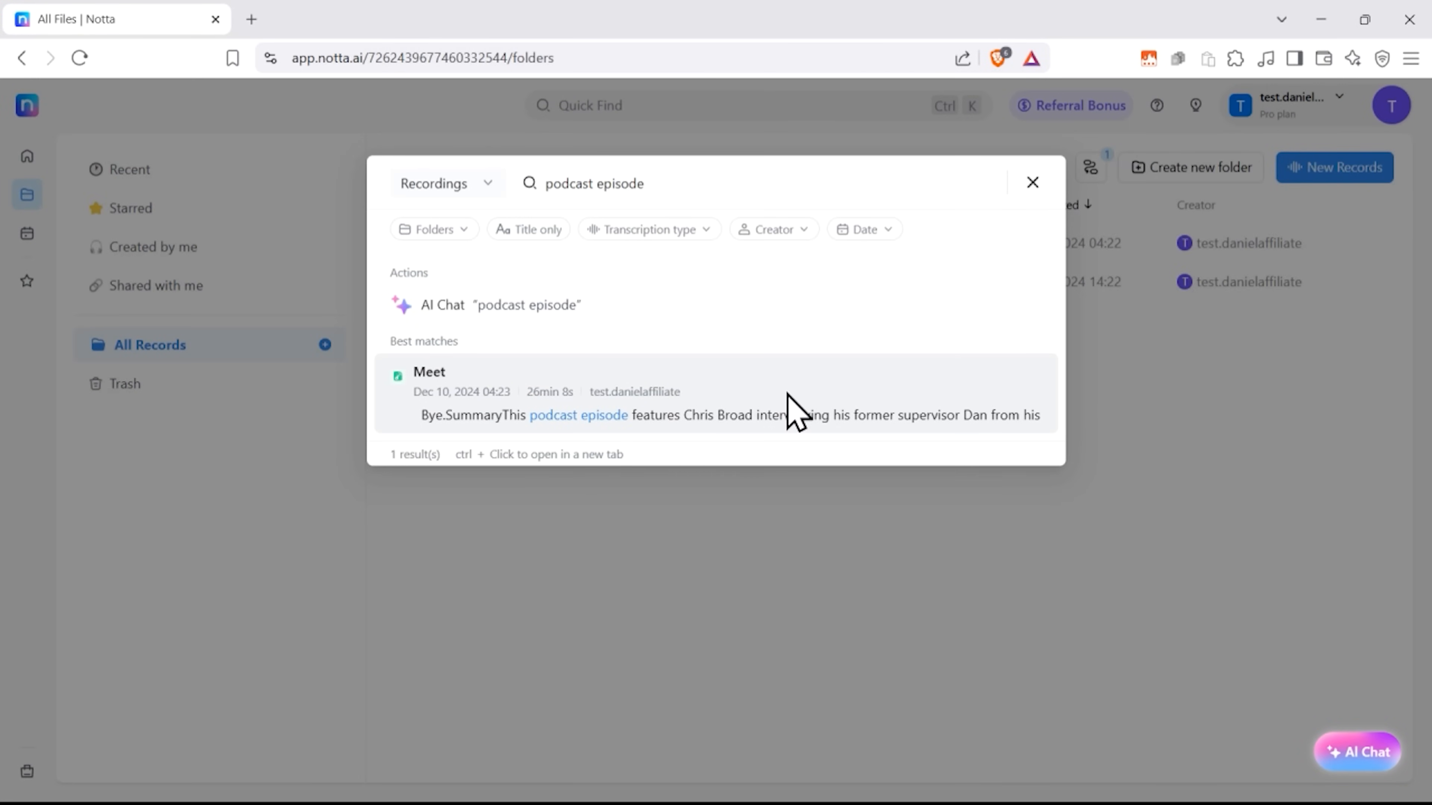
- Open the Meet recording and ask AI Chat to 'List all the questio...' about it
left_click(430, 393)
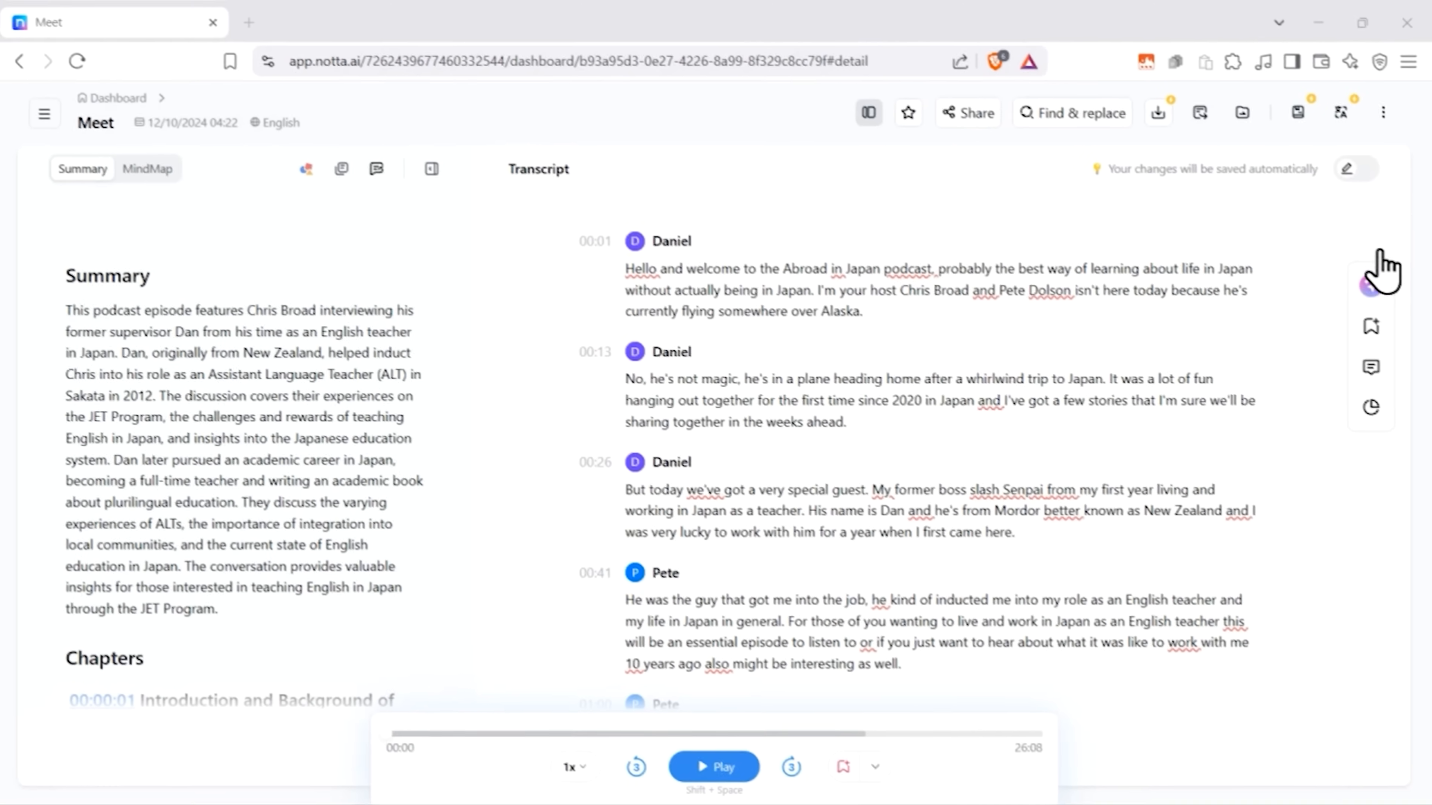
left_click(1387, 273)
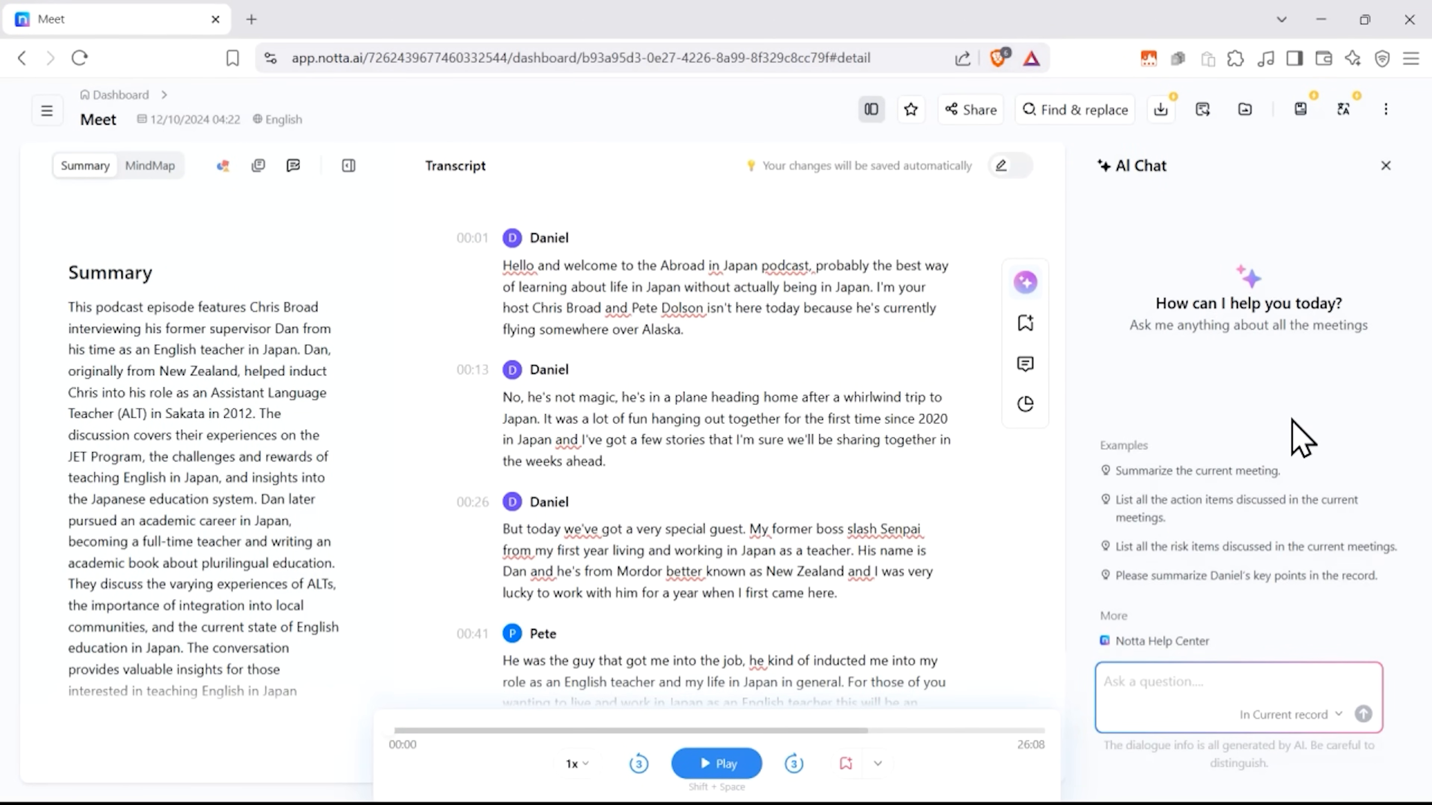
type("List all the questio")
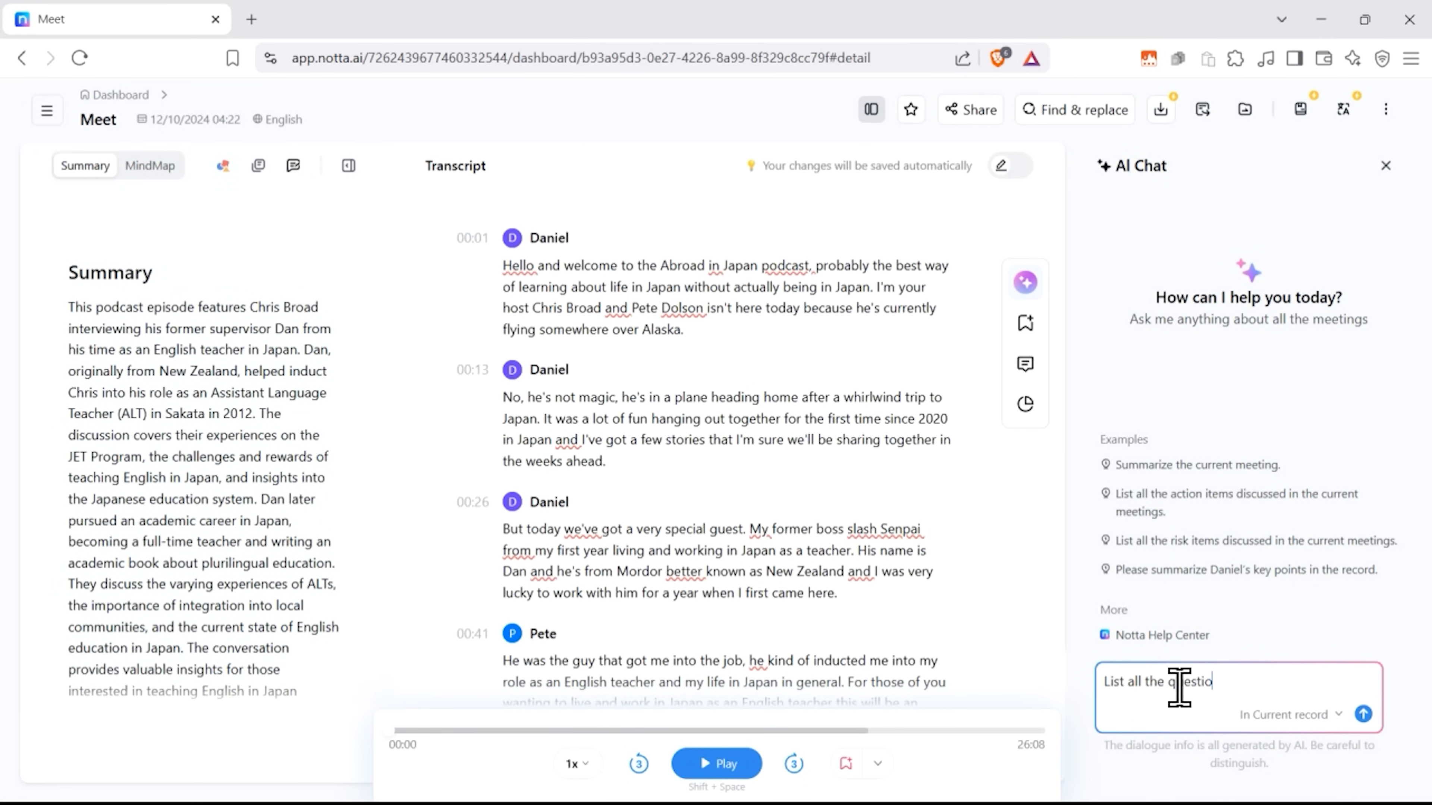
left_click(1362, 716)
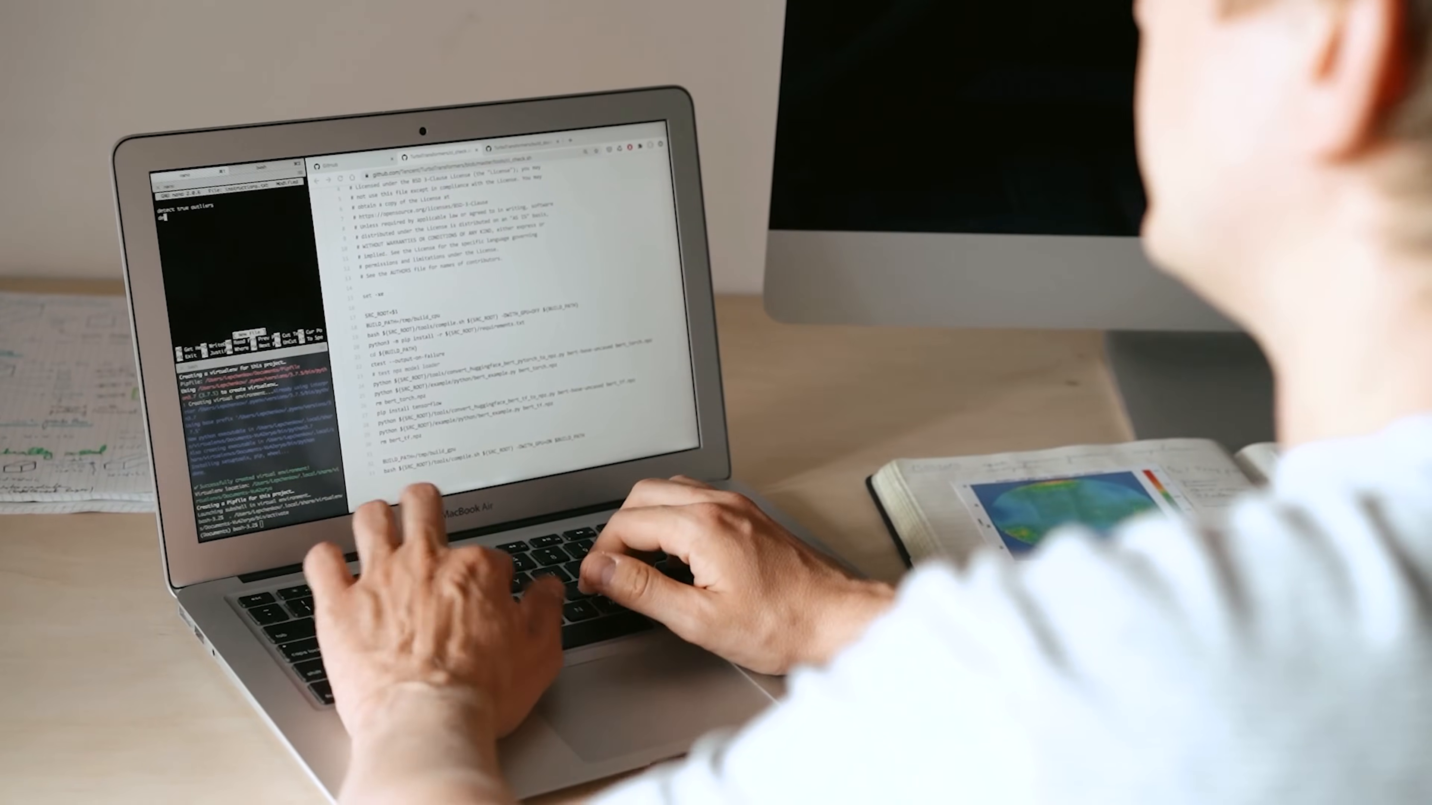
left_click_drag(341, 382, 602, 382)
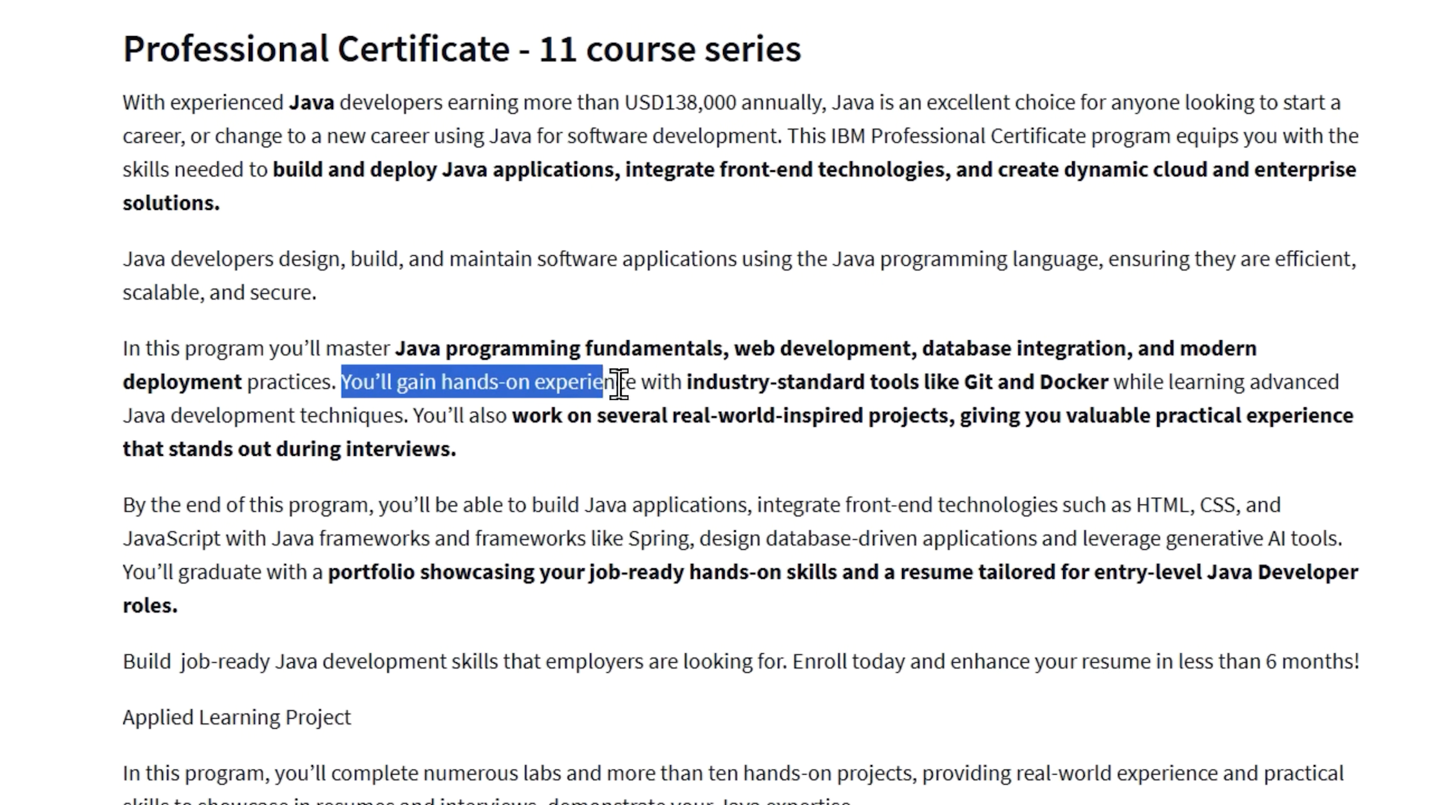
- Highlight the hands-on experience sentence and the sentence on skills gained by the end
left_click_drag(611, 382, 1069, 382)
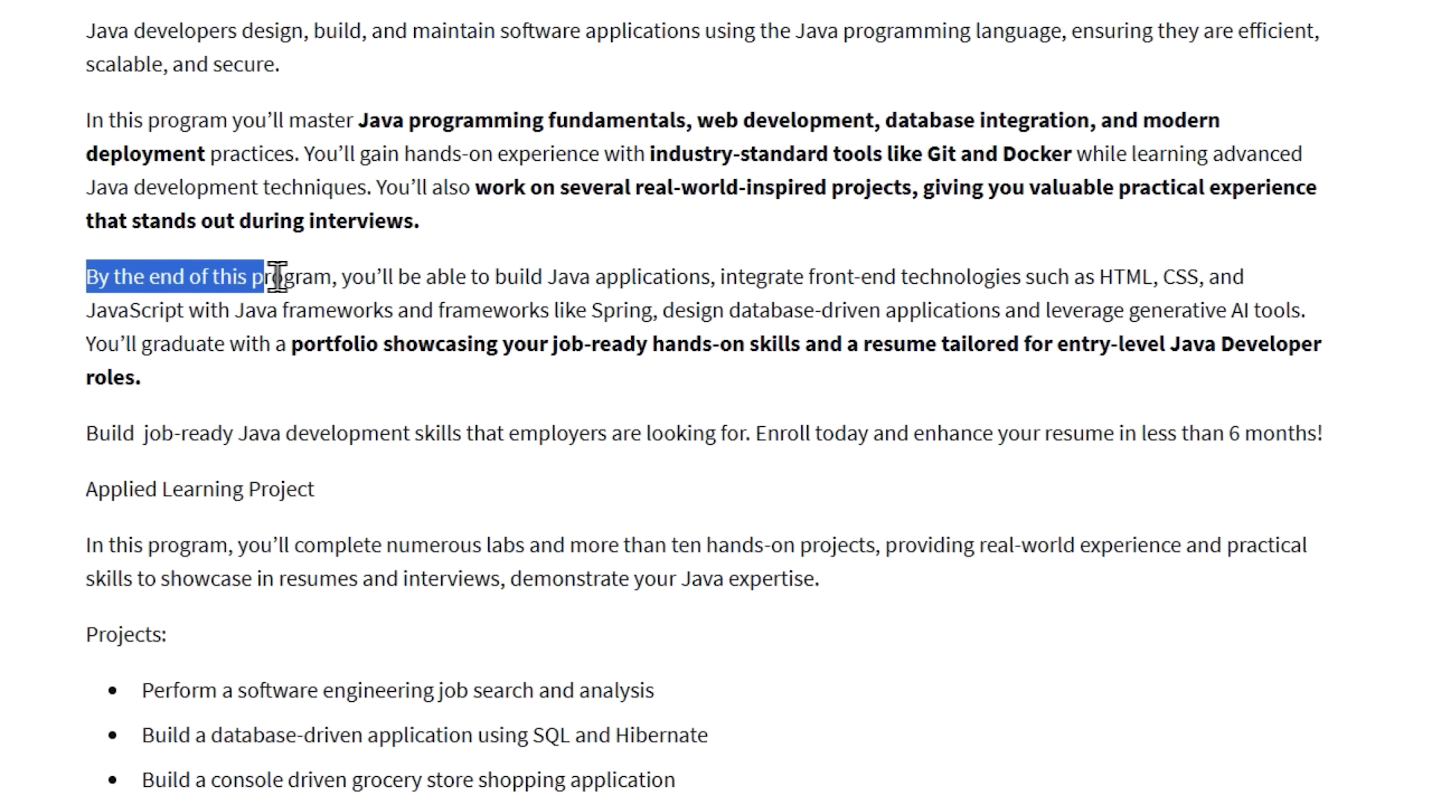
left_click_drag(274, 277, 841, 277)
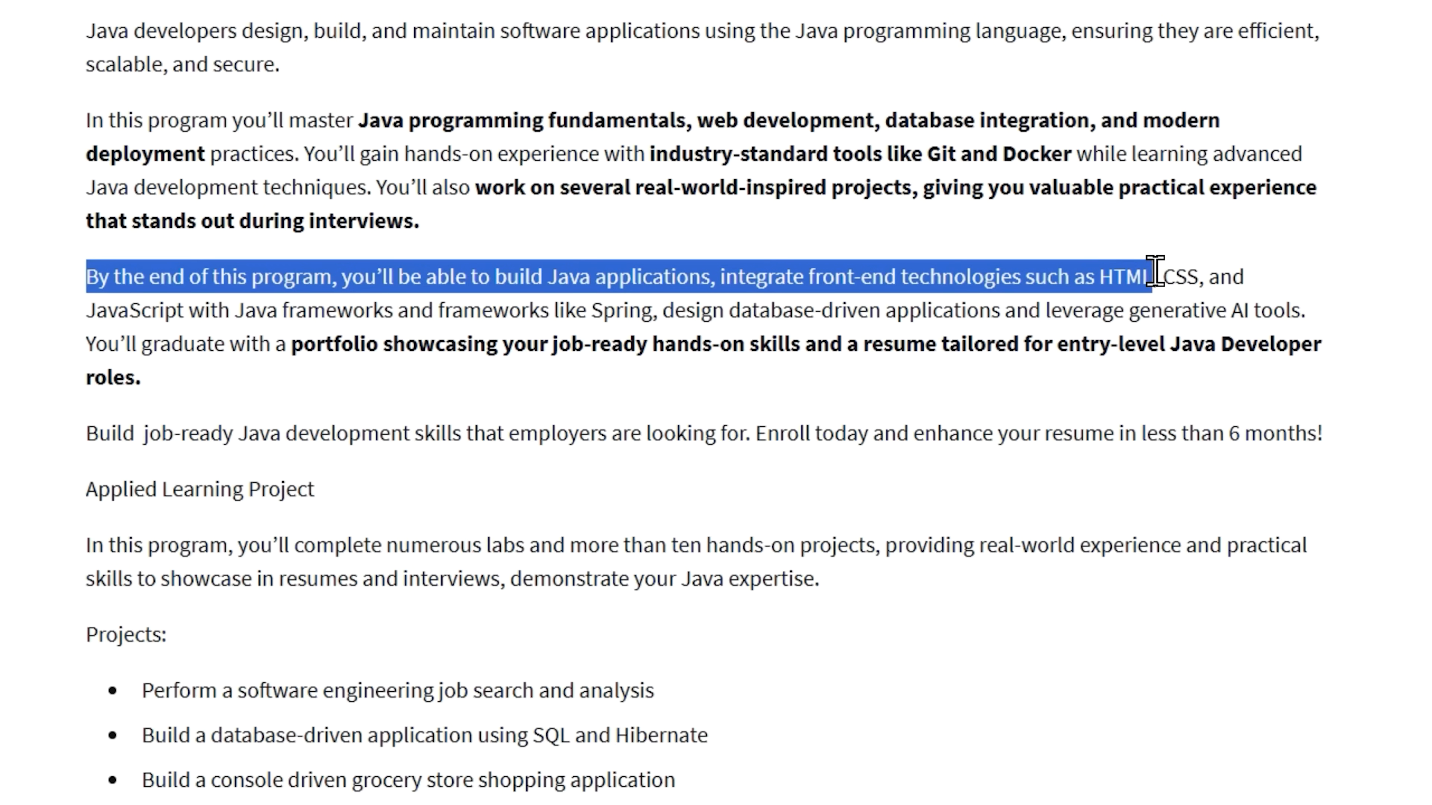
left_click(91, 344)
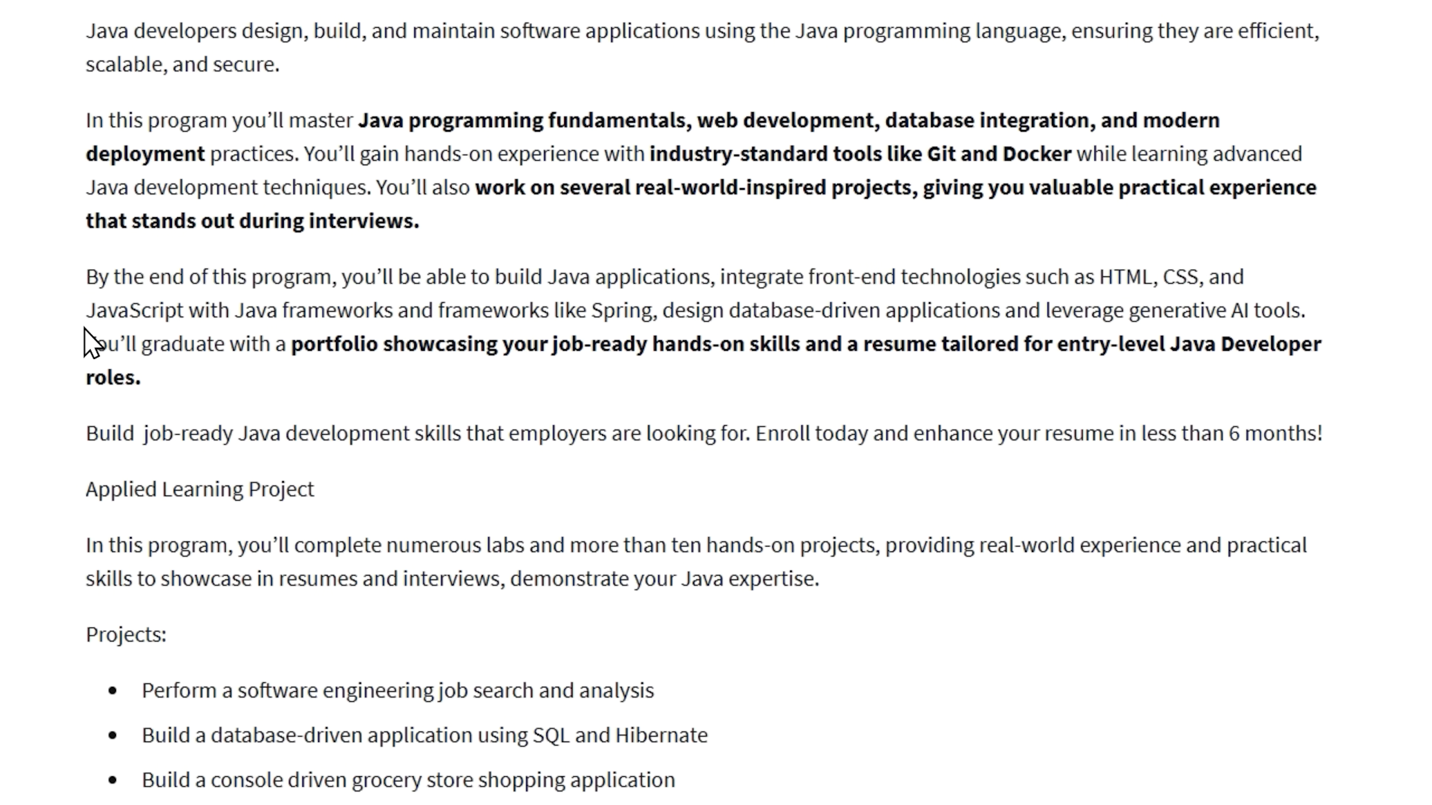
- Highlight JavaScript, the Java frameworks and Spring phrase, and the database-driven applications phrase
double_click(135, 309)
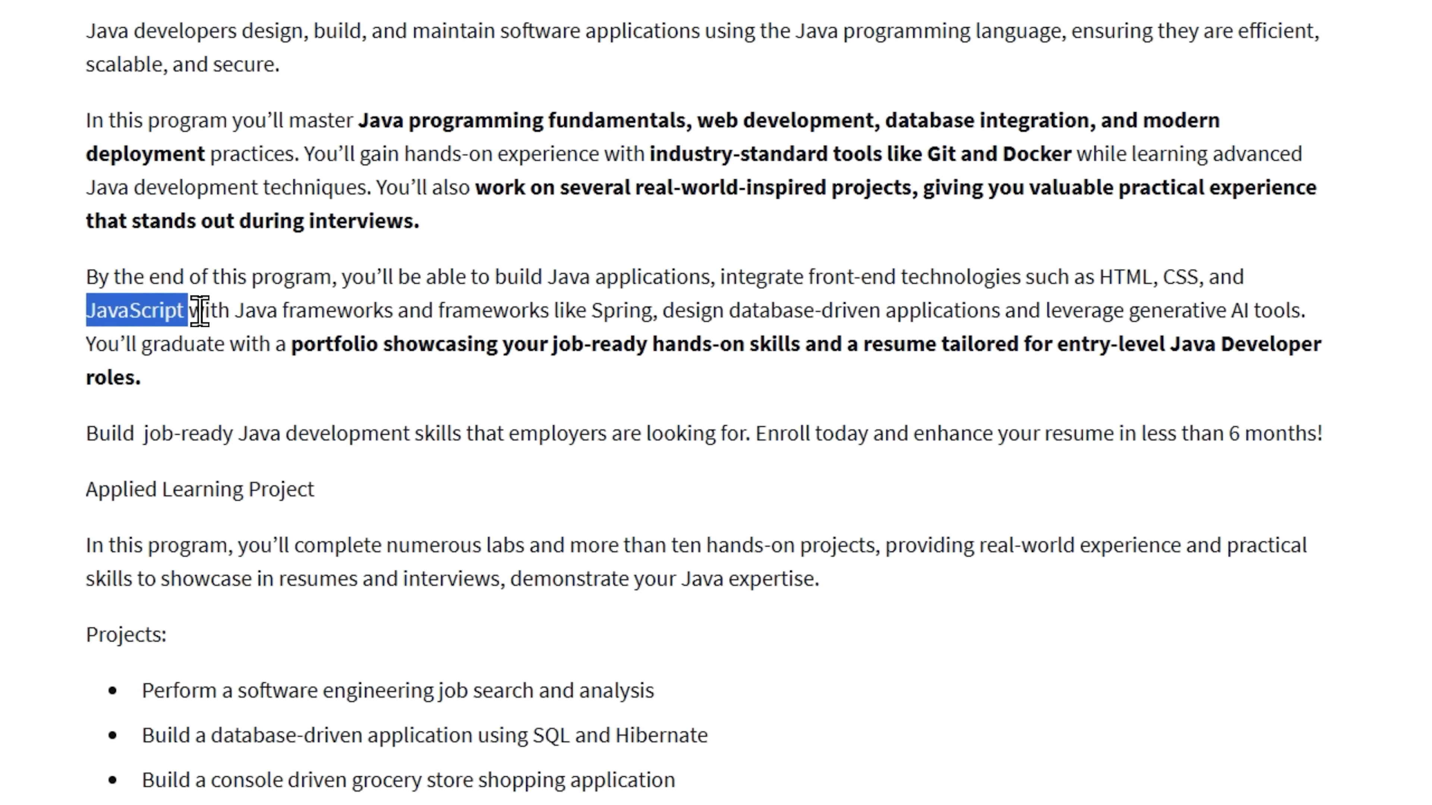
left_click_drag(198, 309, 525, 310)
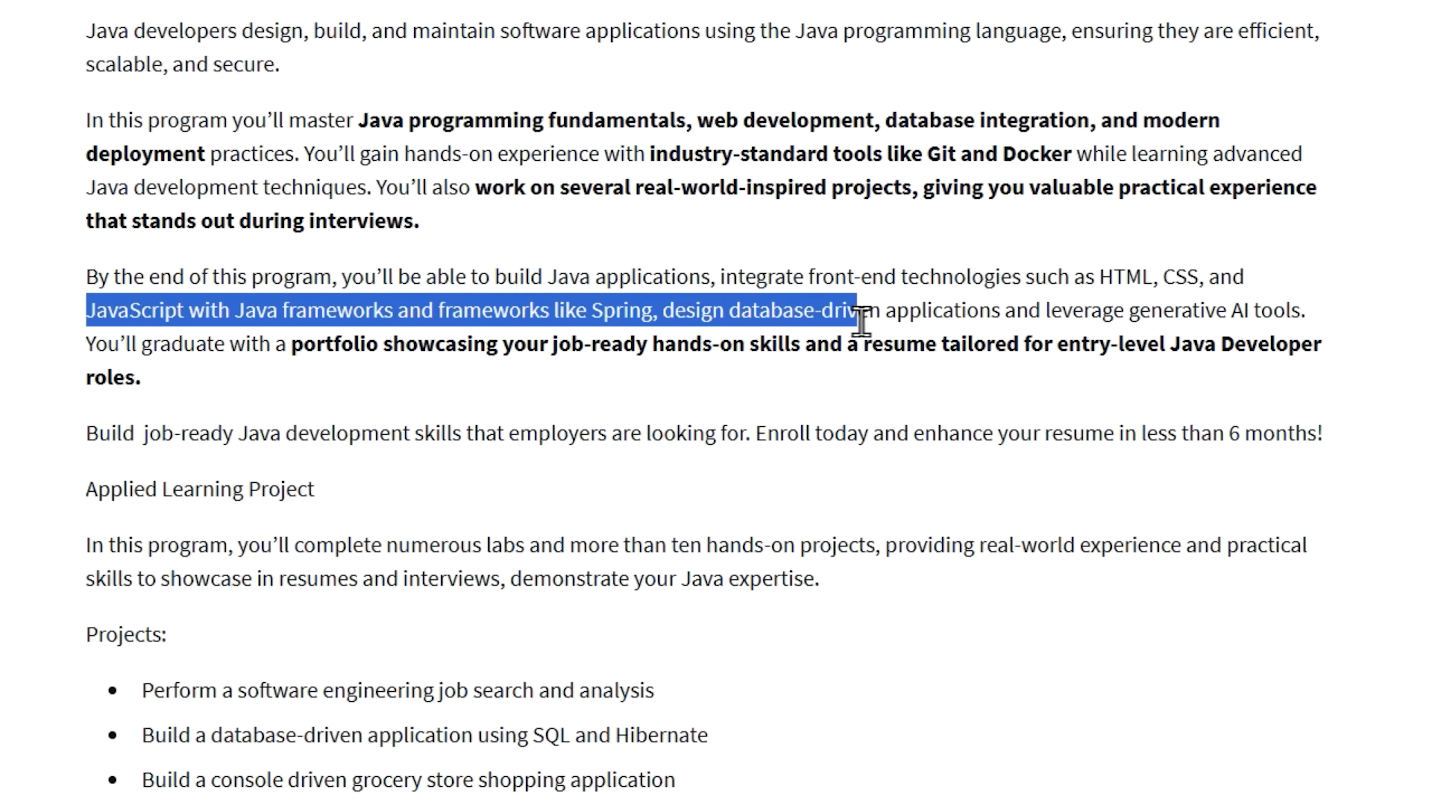
left_click_drag(859, 310, 1224, 311)
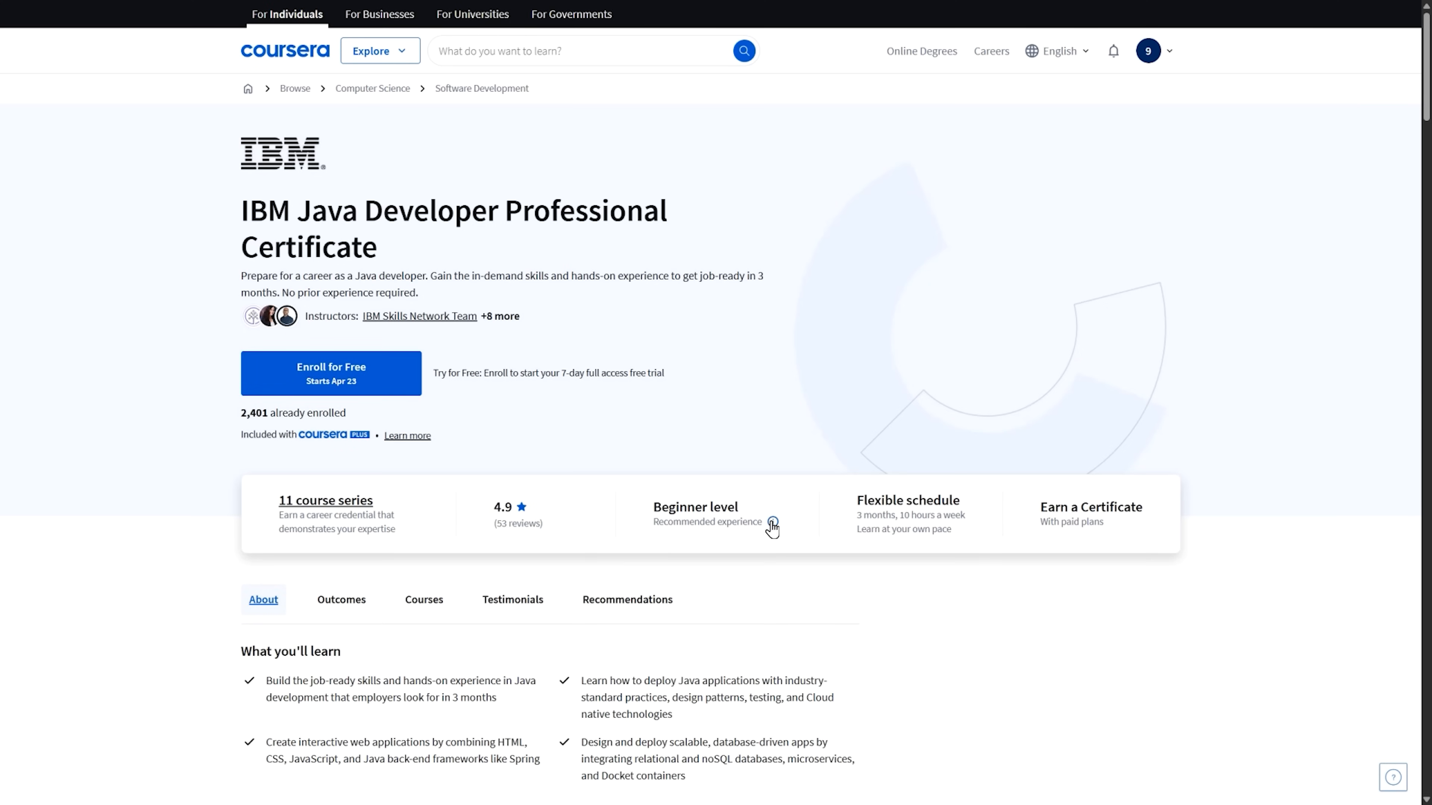
- View details of the recommended Beginner experience level on the certificate overview
left_click(772, 527)
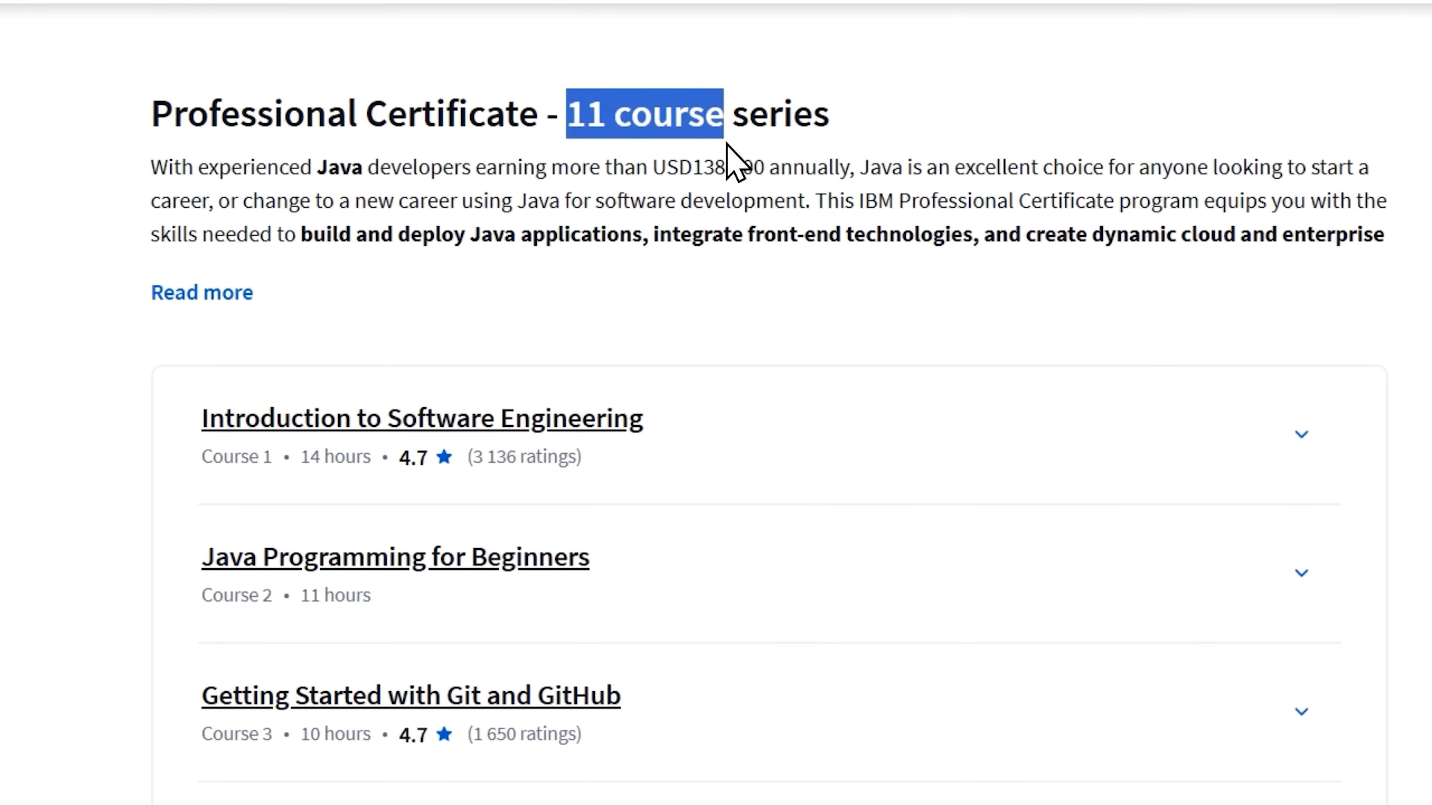
- Highlight the Introduction to Software Engineering, Cloud Native and Generative AI course titles, then the labs and hands-on projects sentence
left_click(421, 418)
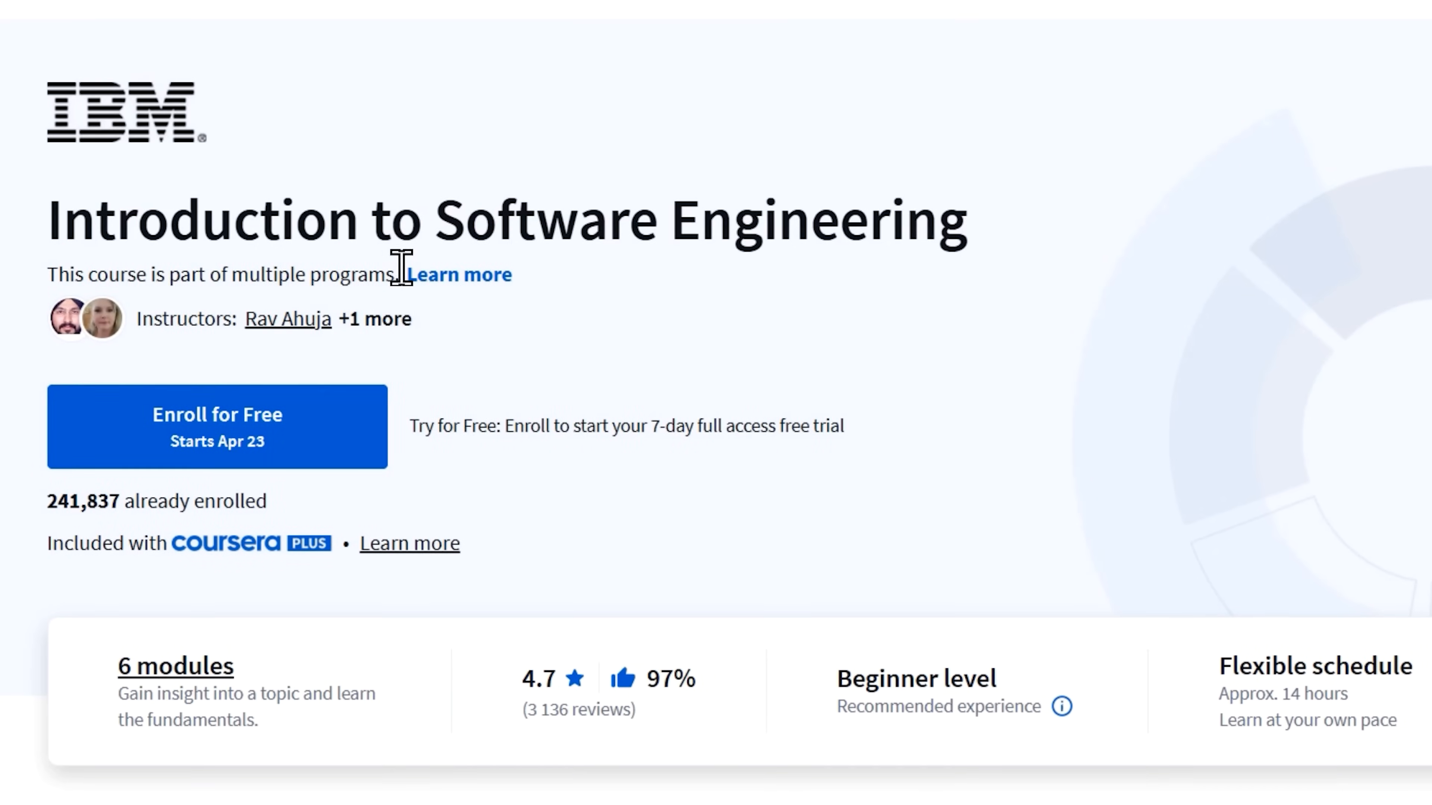
left_click_drag(48, 219, 516, 220)
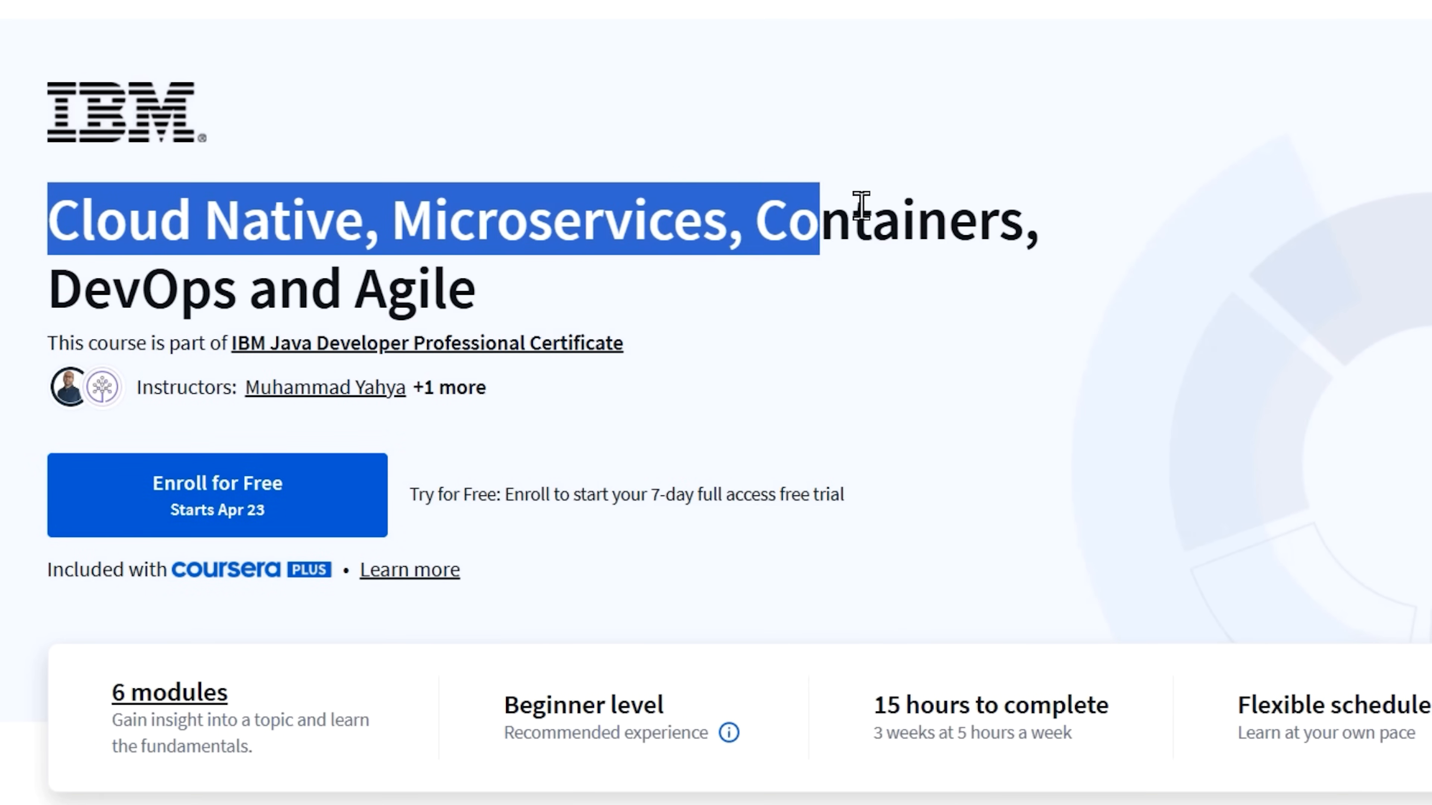
left_click_drag(858, 219, 476, 293)
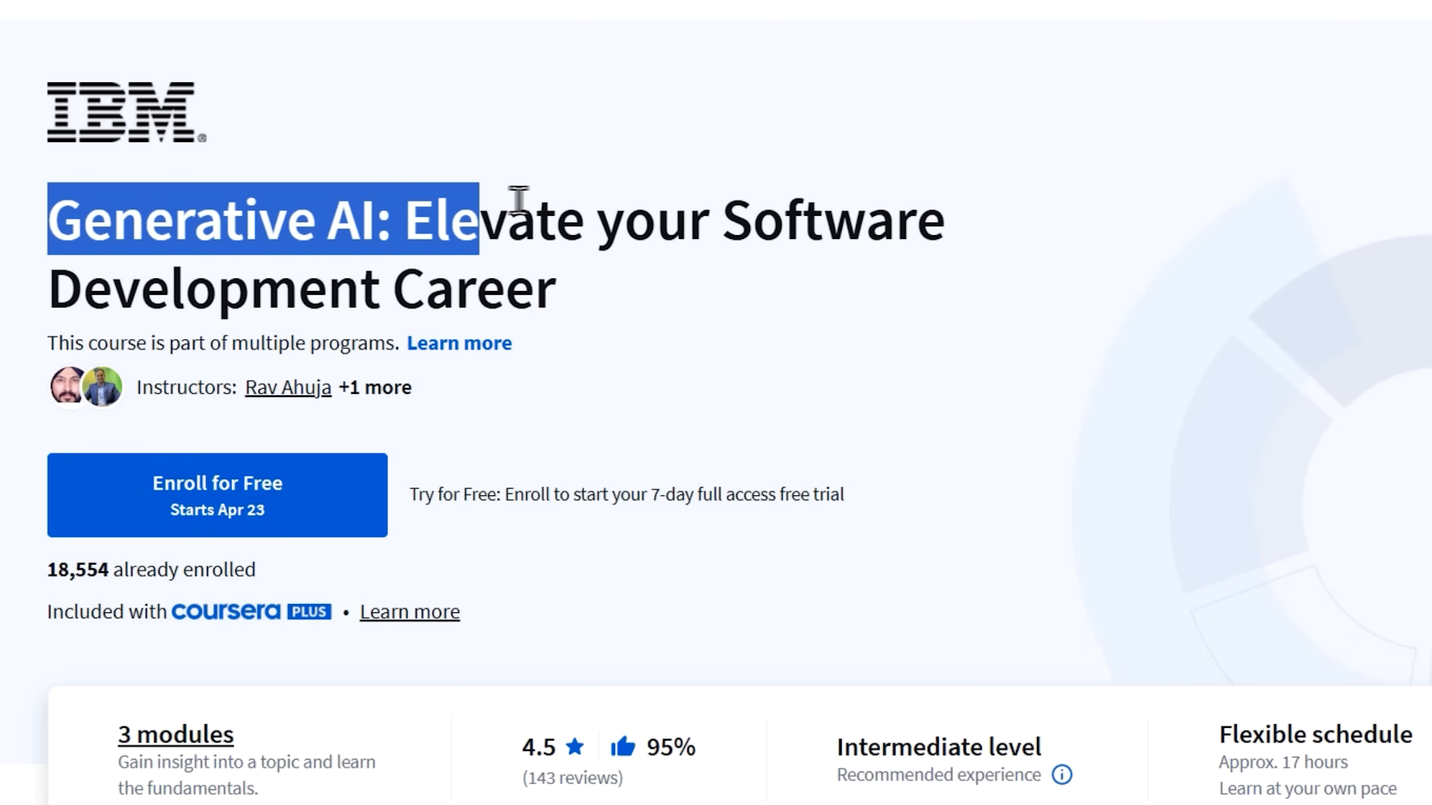
left_click_drag(516, 219, 557, 290)
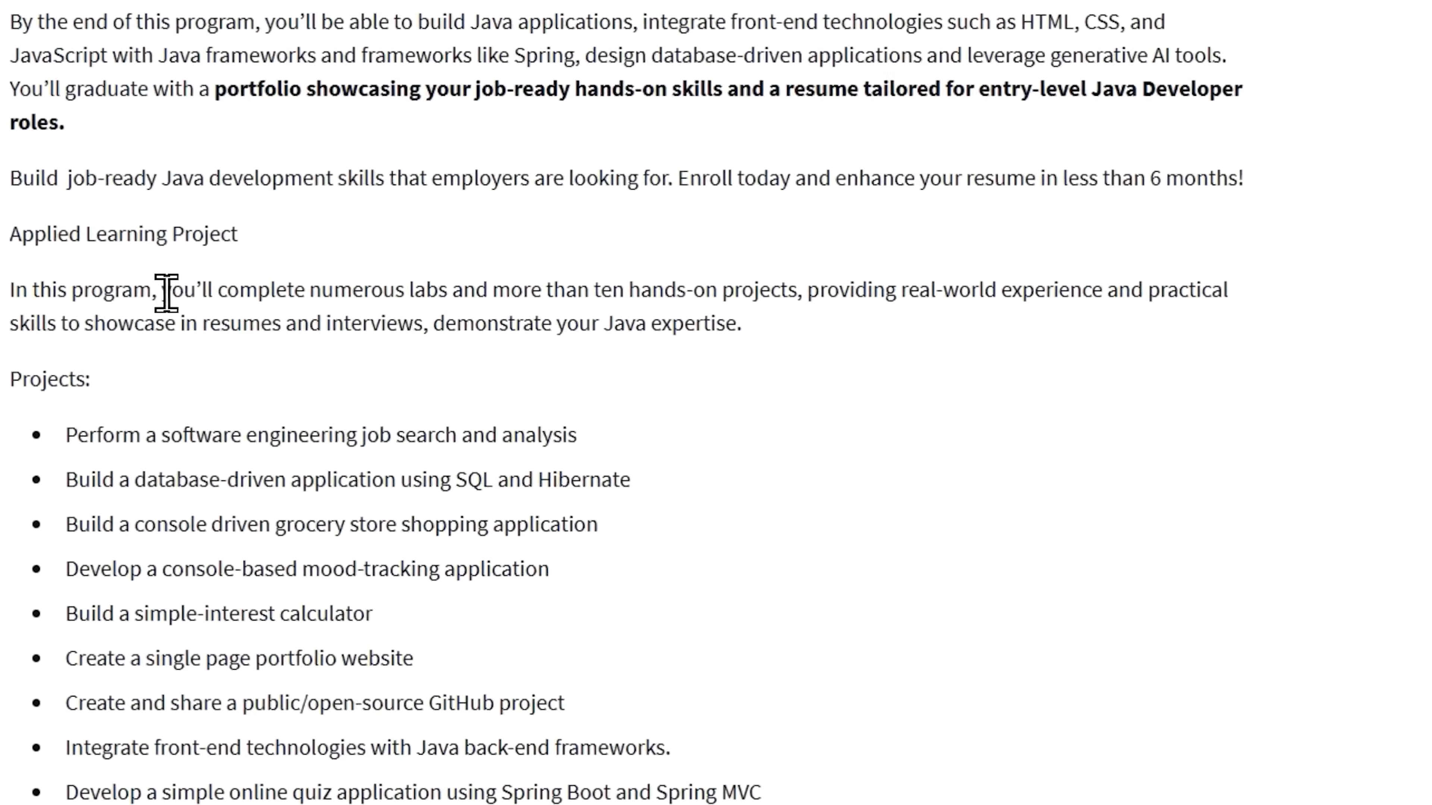
left_click_drag(162, 288, 658, 289)
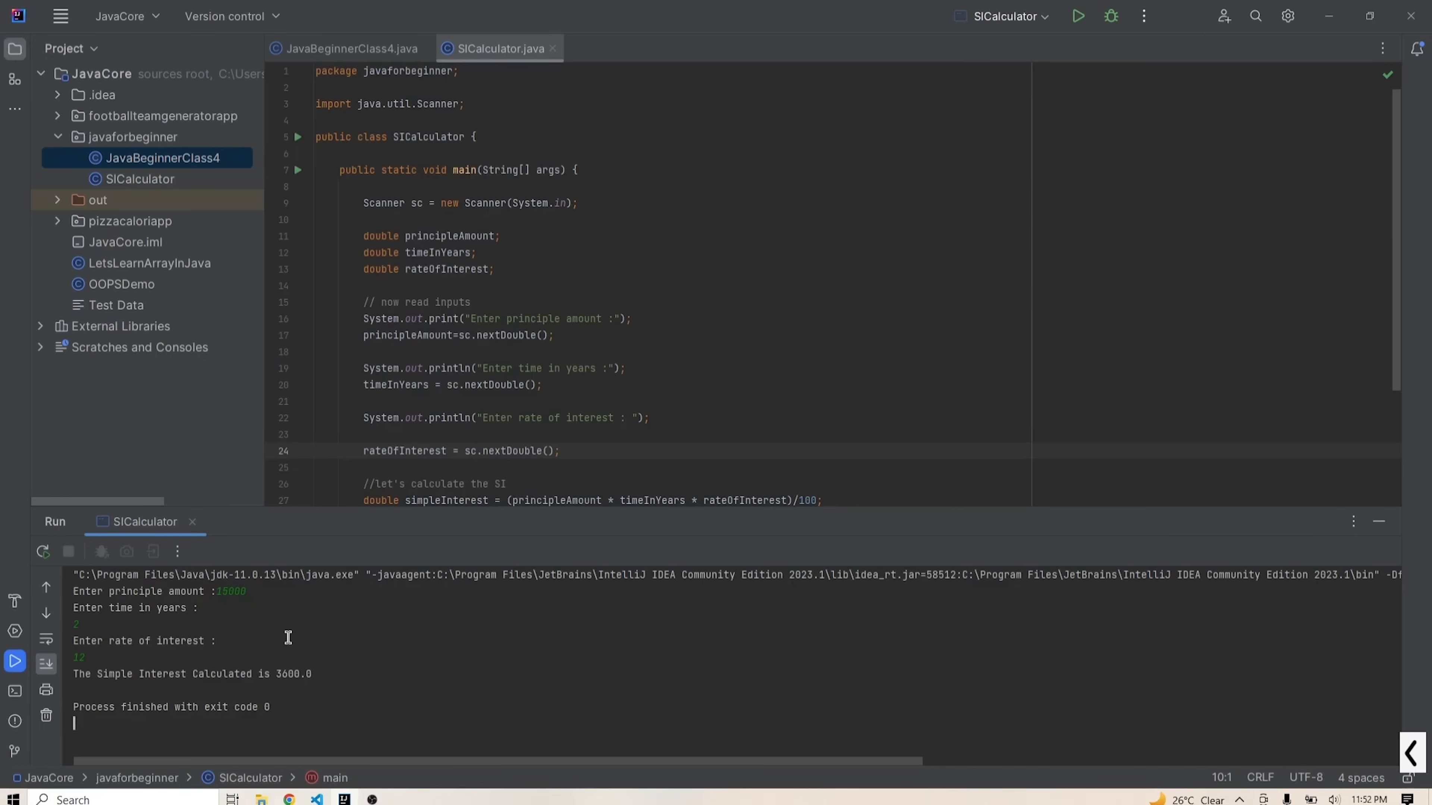
- Scroll to the SICalculator run output reporting a simple interest of 3600.0
scroll("down", 3)
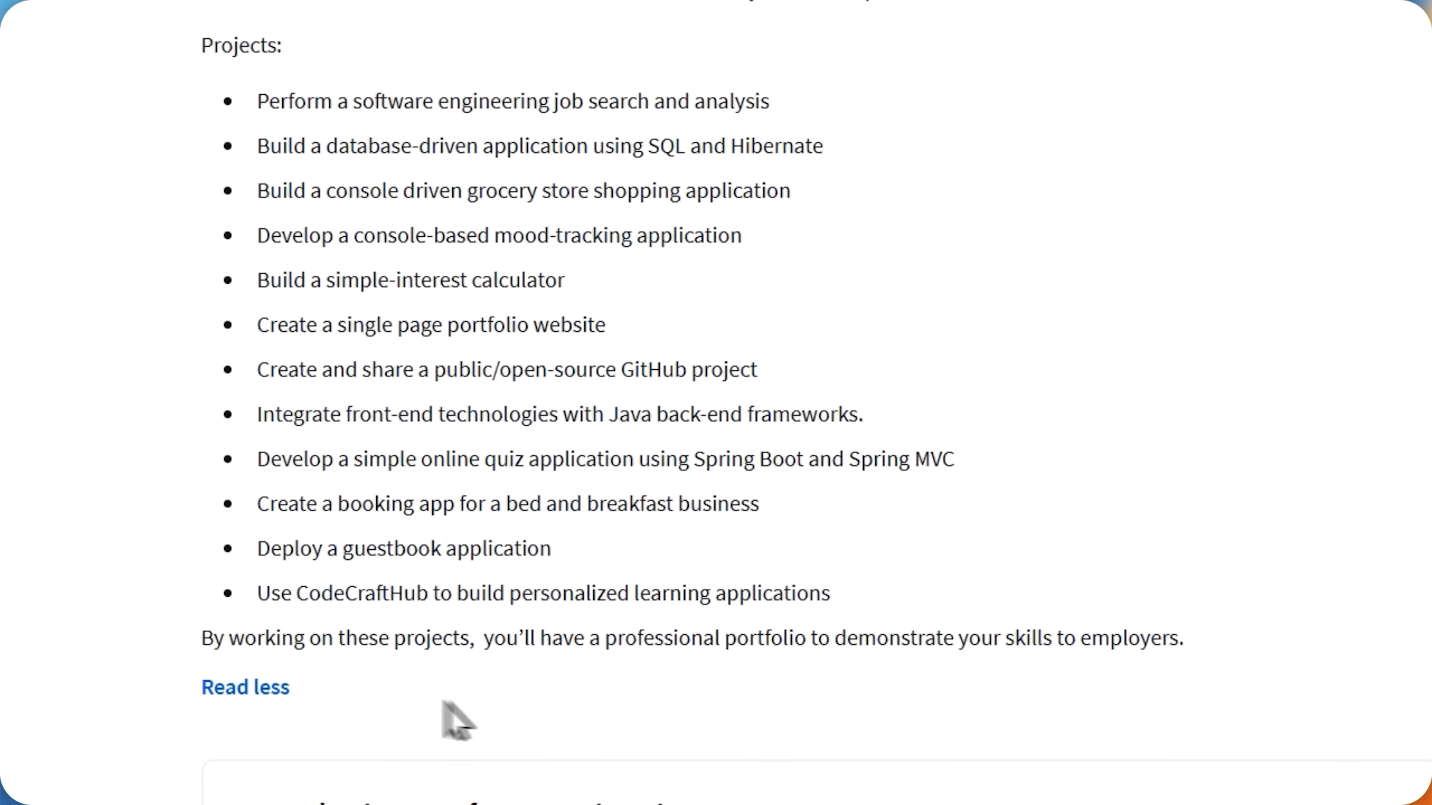
left_click_drag(259, 370, 591, 370)
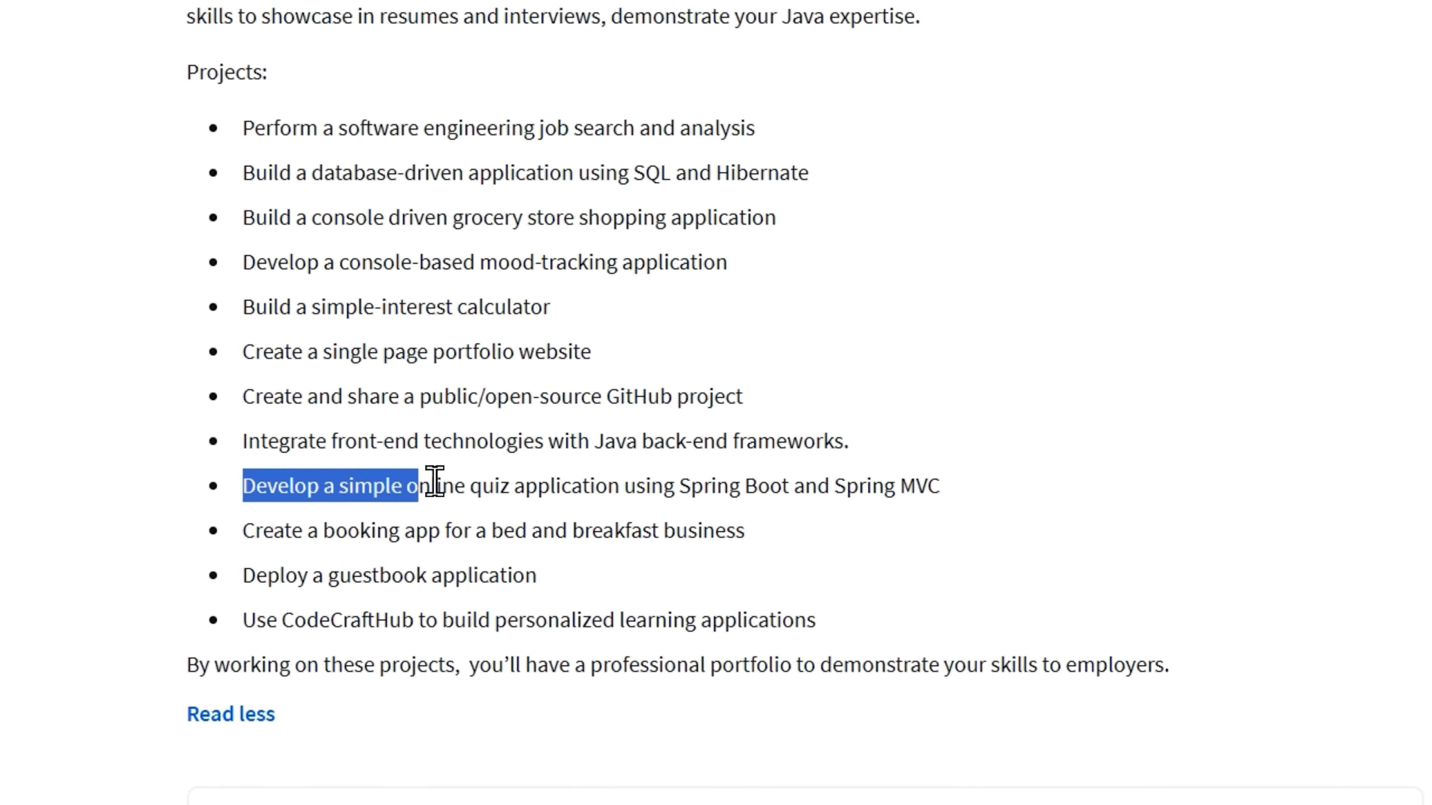
left_click_drag(424, 485, 784, 485)
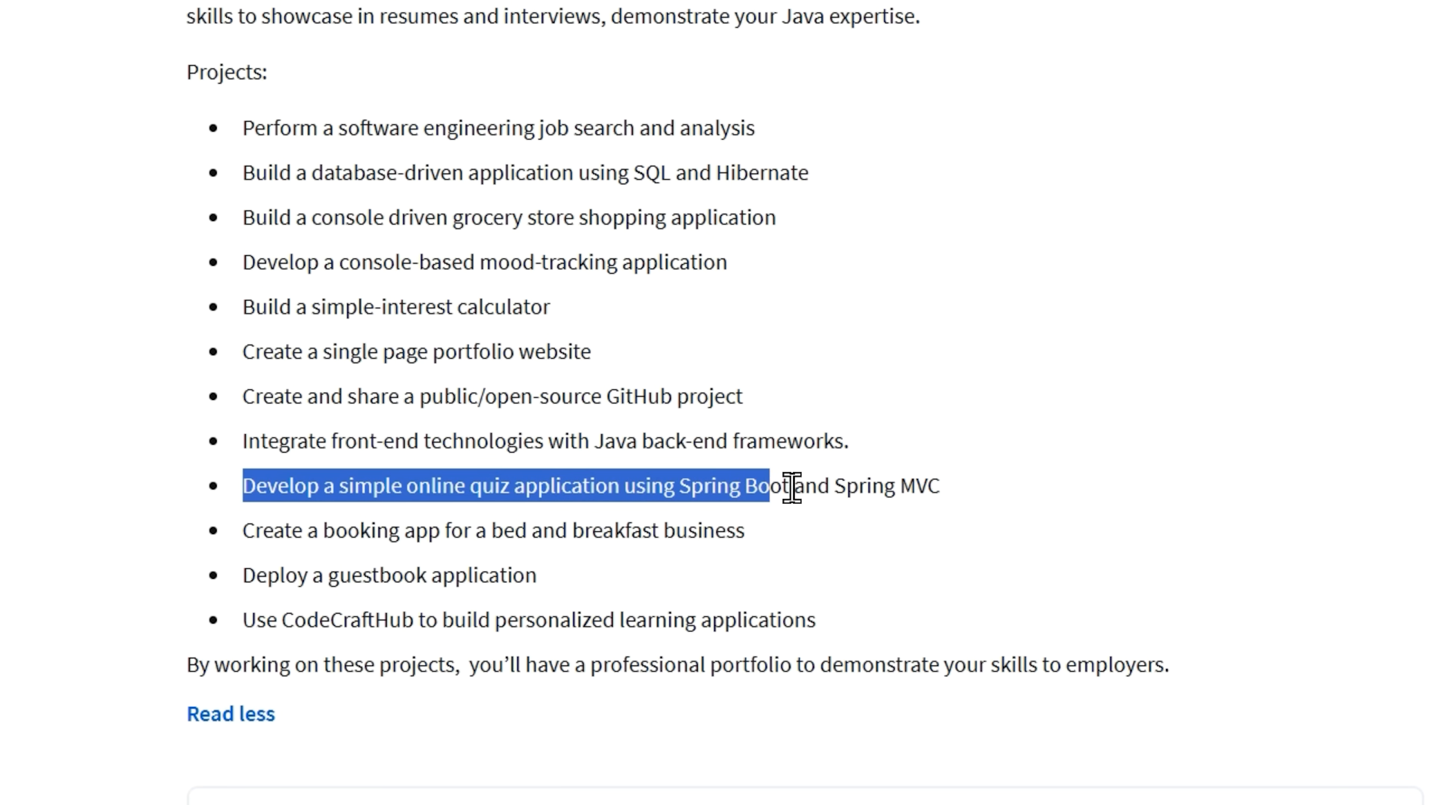
left_click(1046, 528)
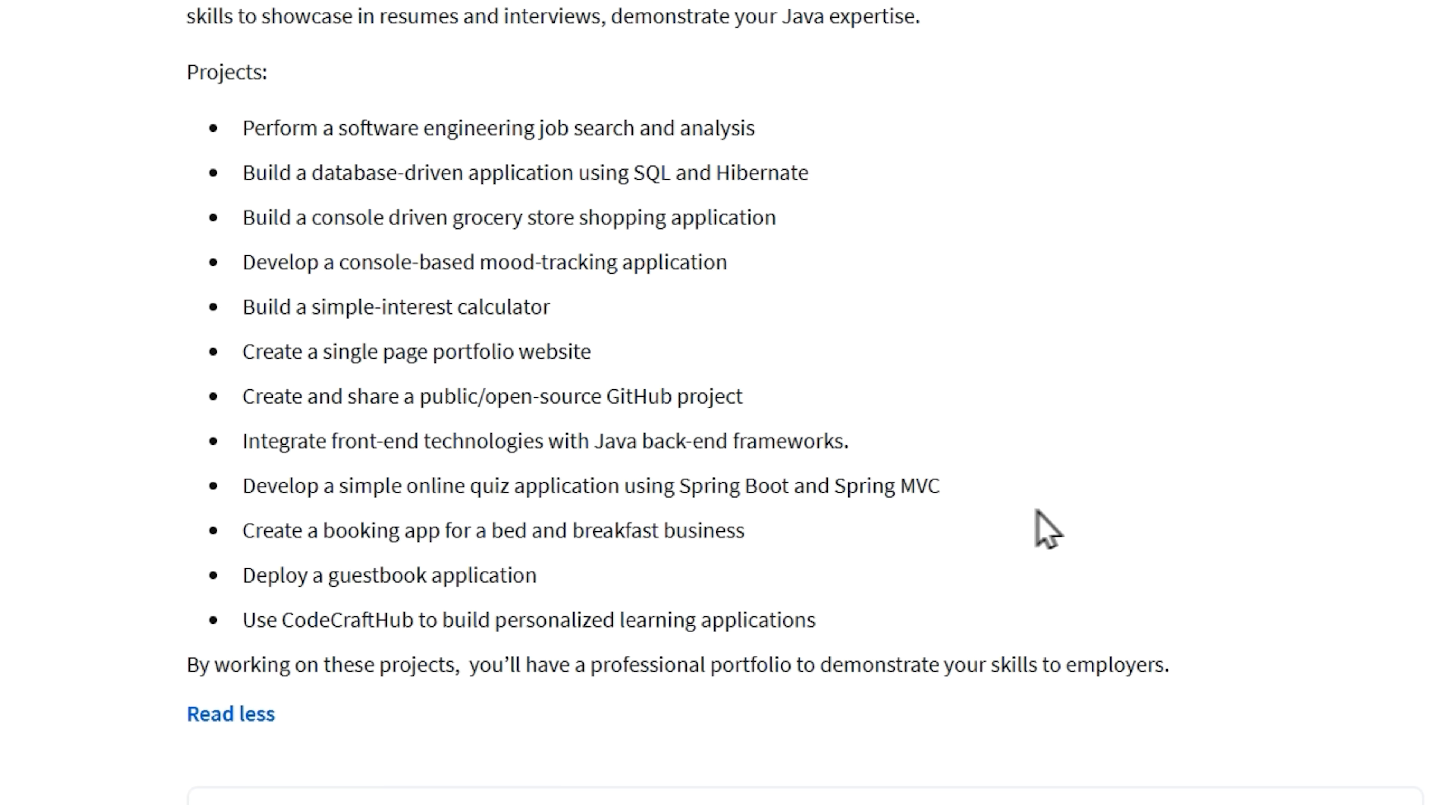